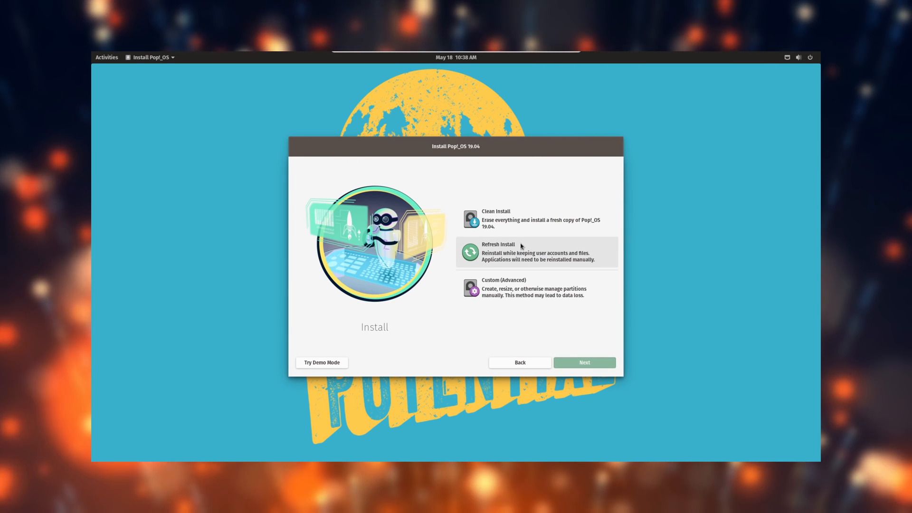
{"action": "mouse_move", "coordinate": [458, 239]}
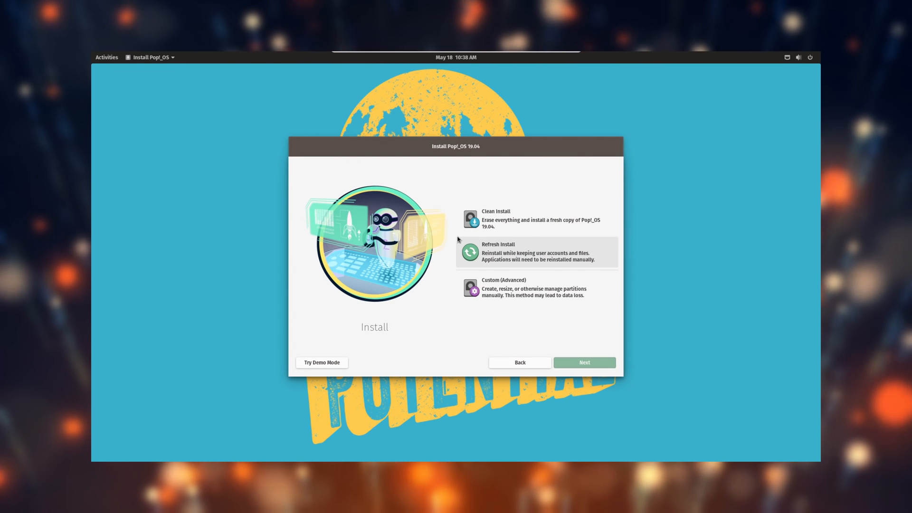
{"action": "mouse_move", "coordinate": [506, 249]}
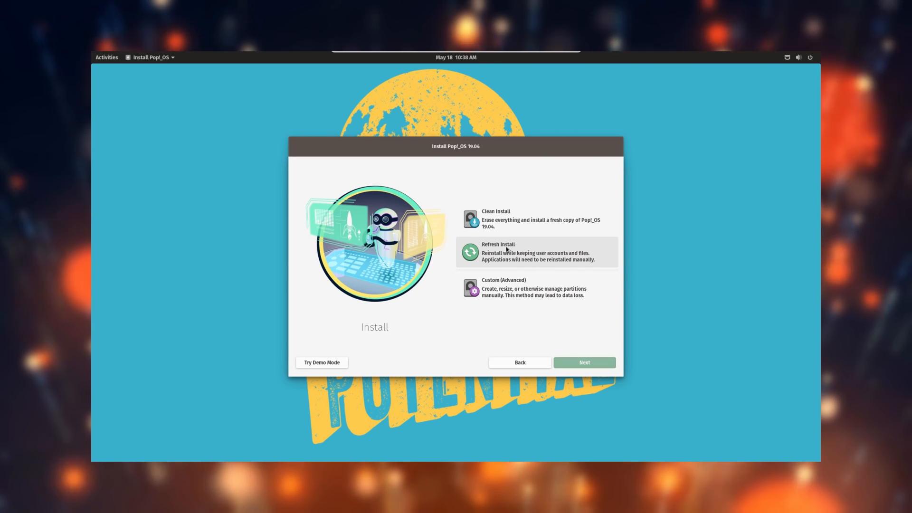
Step: Accept the Paris time zone and skip Online Accounts to reach About You
{"action": "left_click", "coordinate": [583, 362]}
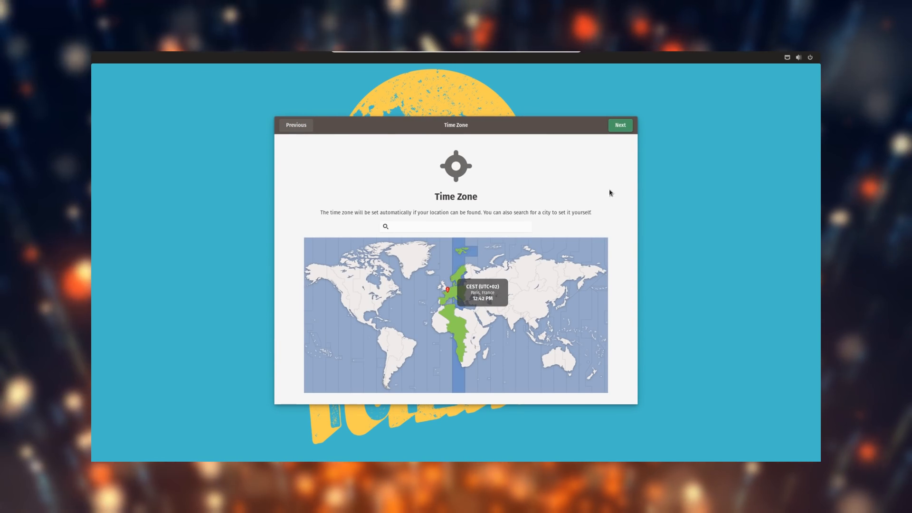
{"action": "left_click", "coordinate": [619, 125]}
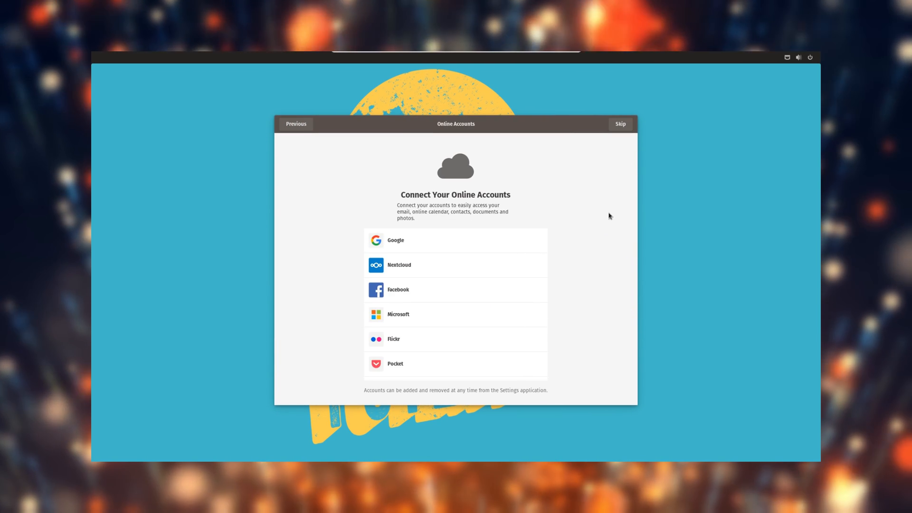
{"action": "scroll", "scroll_direction": "down", "scroll_amount": 3}
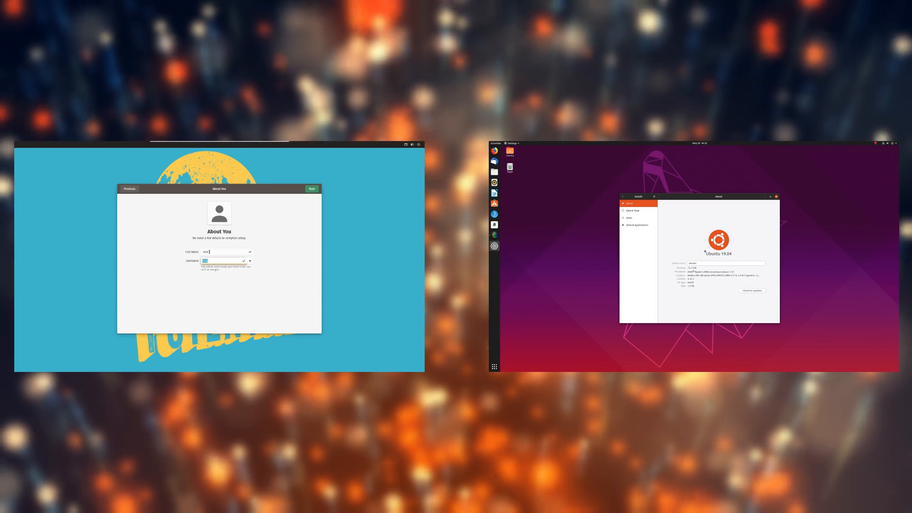
{"action": "left_click", "coordinate": [312, 189]}
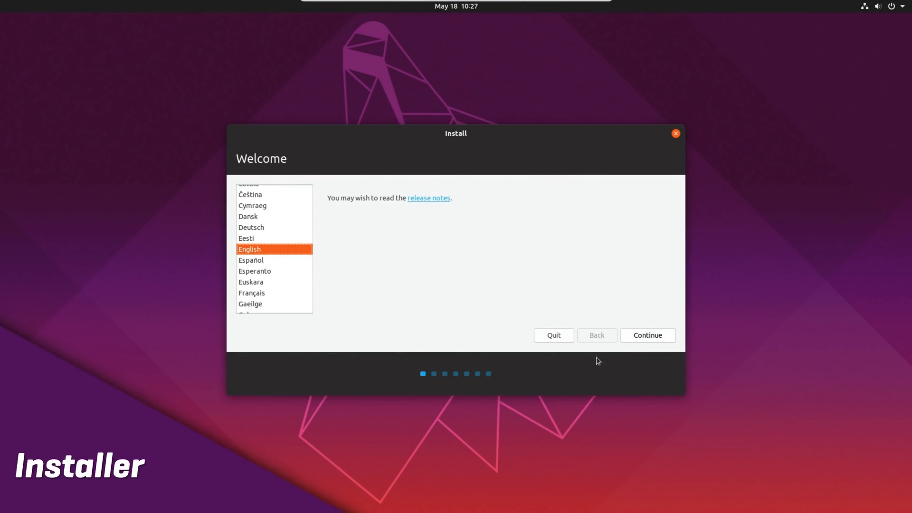
Step: Keep English and set the keyboard layout to French (Macintosh)
{"action": "left_click", "coordinate": [647, 335]}
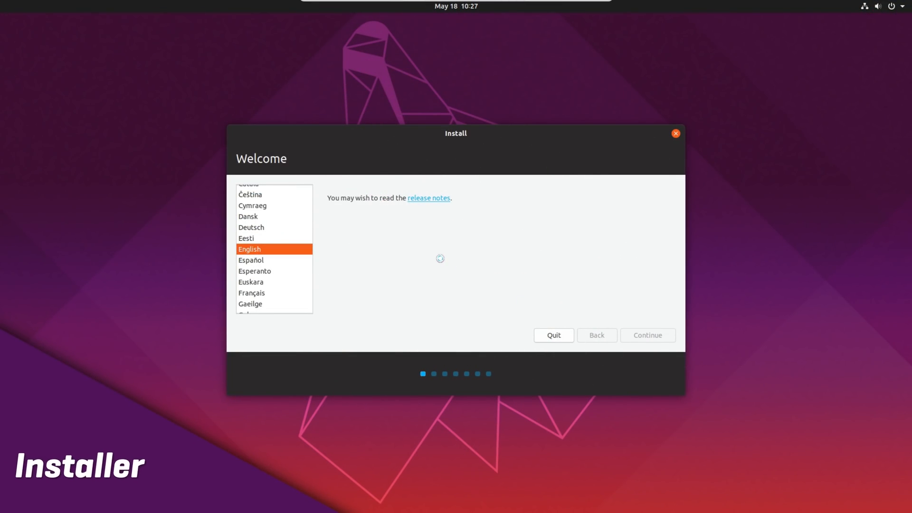
{"action": "left_click", "coordinate": [647, 334]}
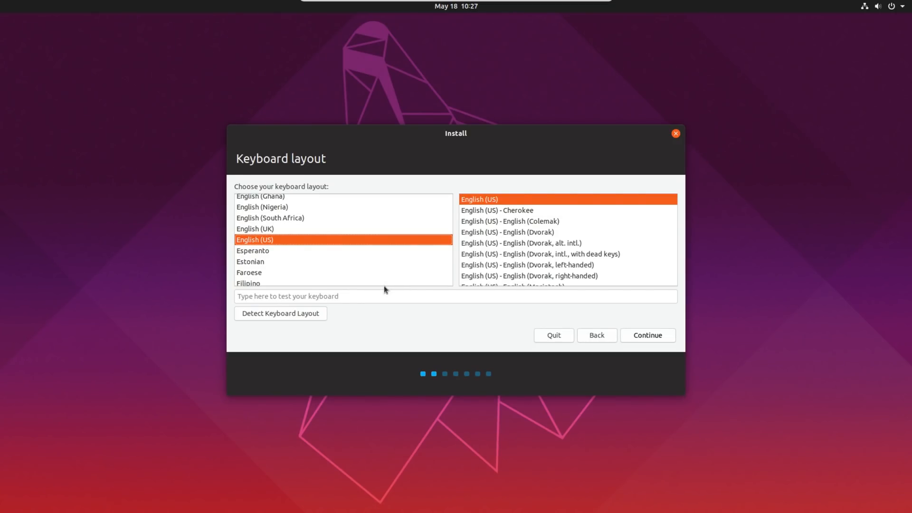
{"action": "scroll", "scroll_direction": "down", "scroll_amount": 3}
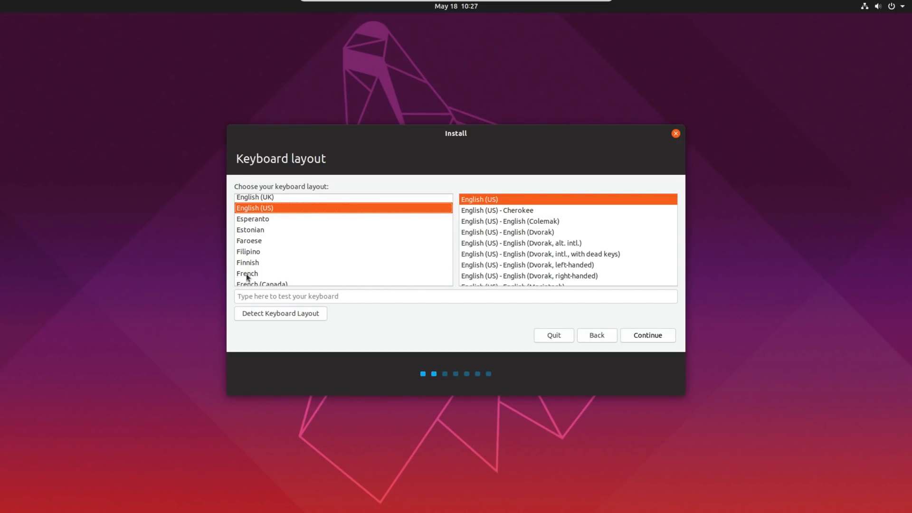
{"action": "left_click", "coordinate": [246, 273]}
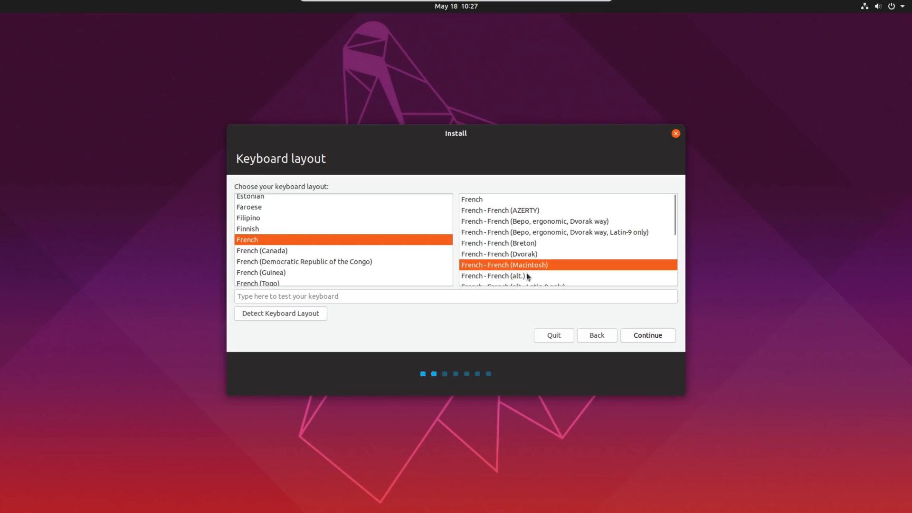
{"action": "left_click", "coordinate": [647, 334]}
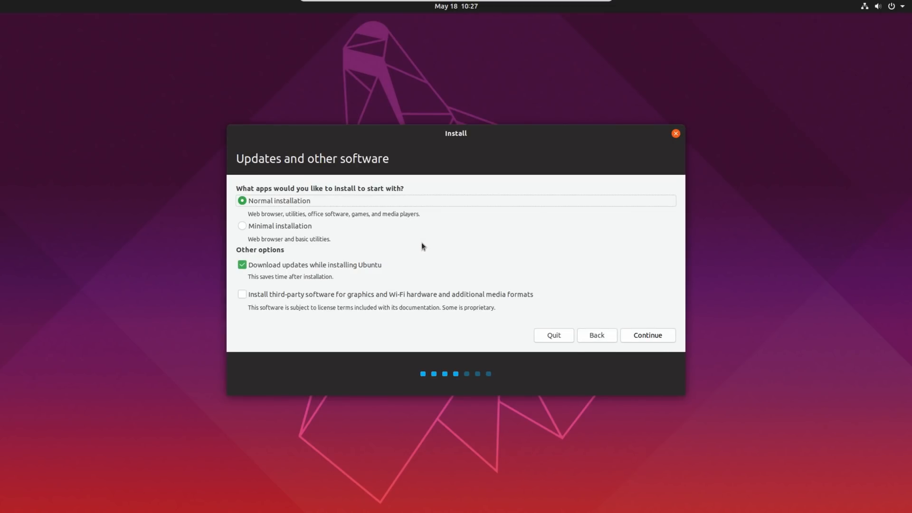
Step: Choose Normal installation with third-party drivers and media formats enabled
{"action": "left_click", "coordinate": [647, 335]}
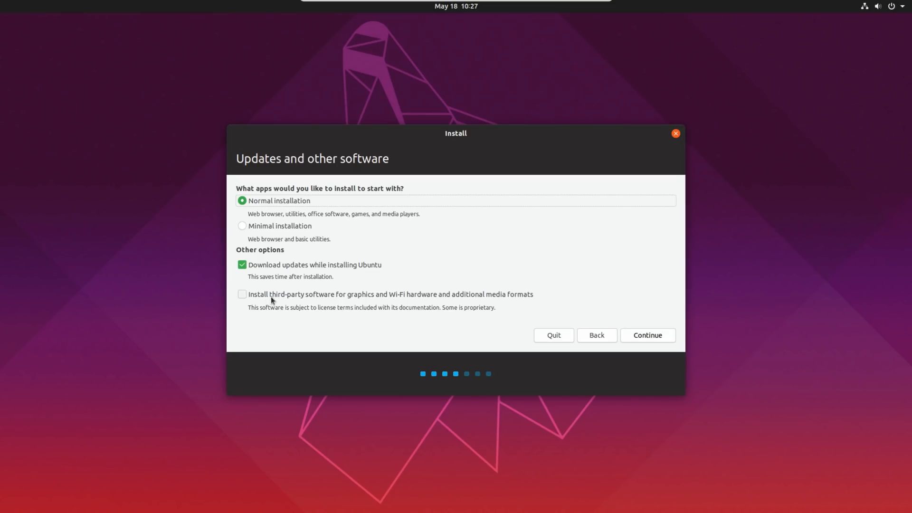
{"action": "left_click", "coordinate": [242, 293]}
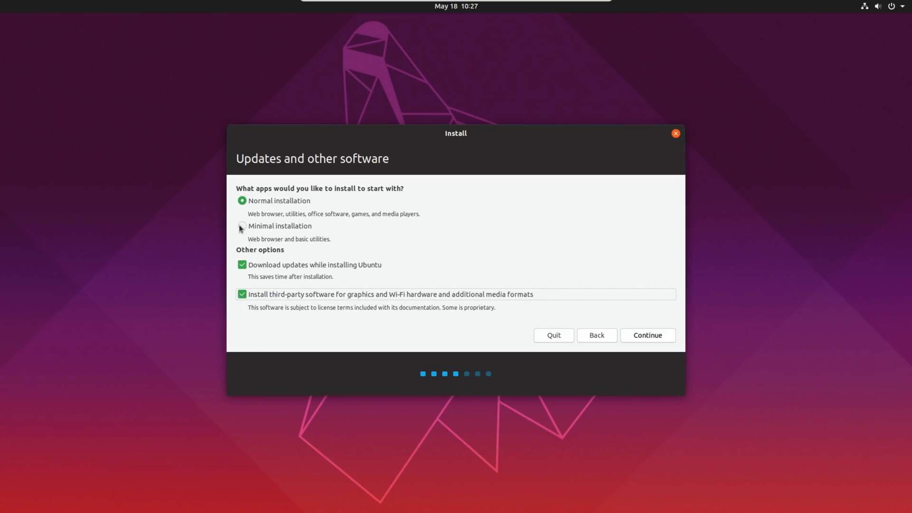
{"action": "left_click", "coordinate": [242, 225]}
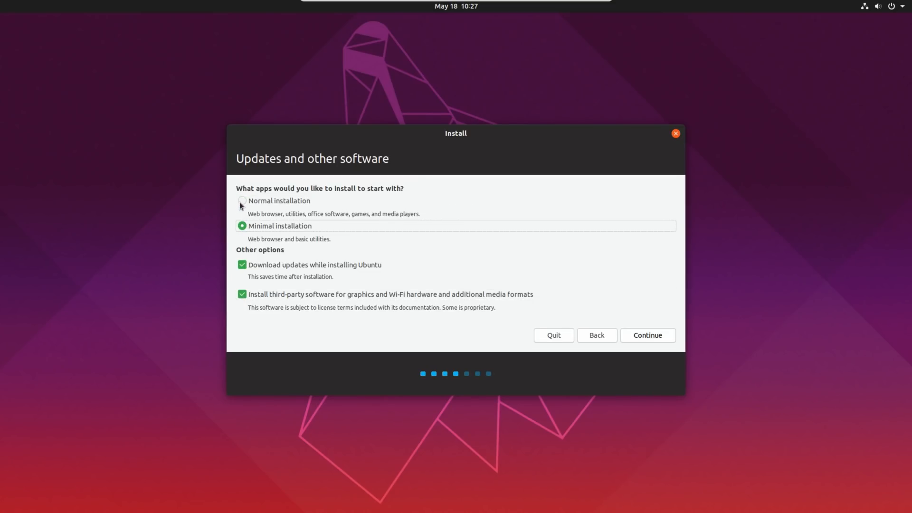
{"action": "left_click", "coordinate": [241, 201]}
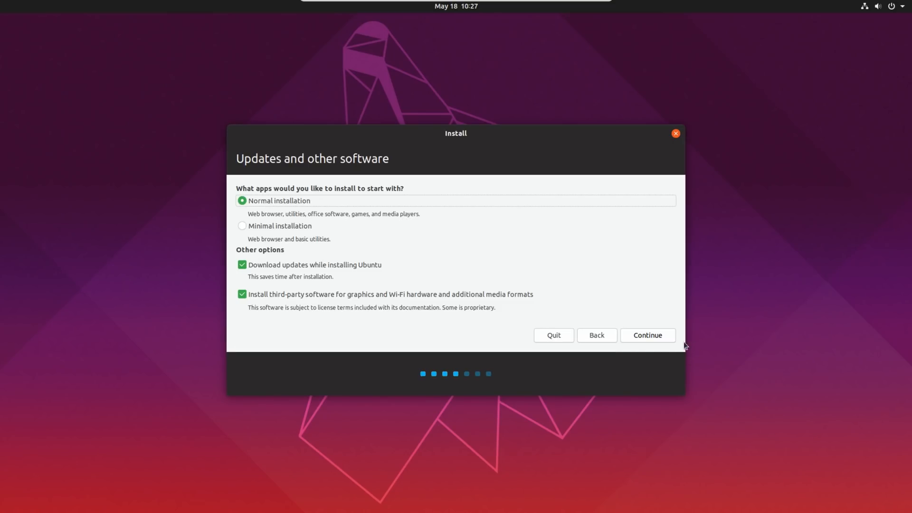
{"action": "left_click", "coordinate": [647, 334]}
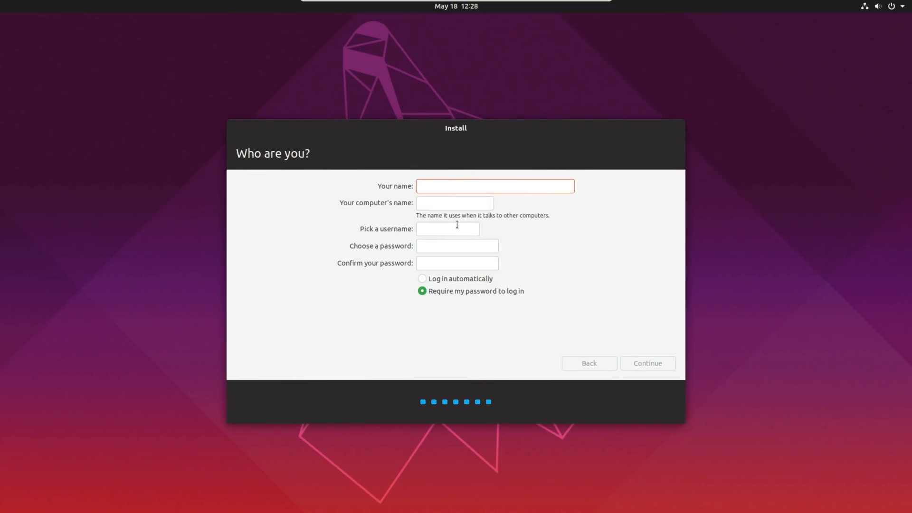
Step: Enter 'nick' as the account details, enable automatic login, and start installing
{"action": "type", "text": "nick"}
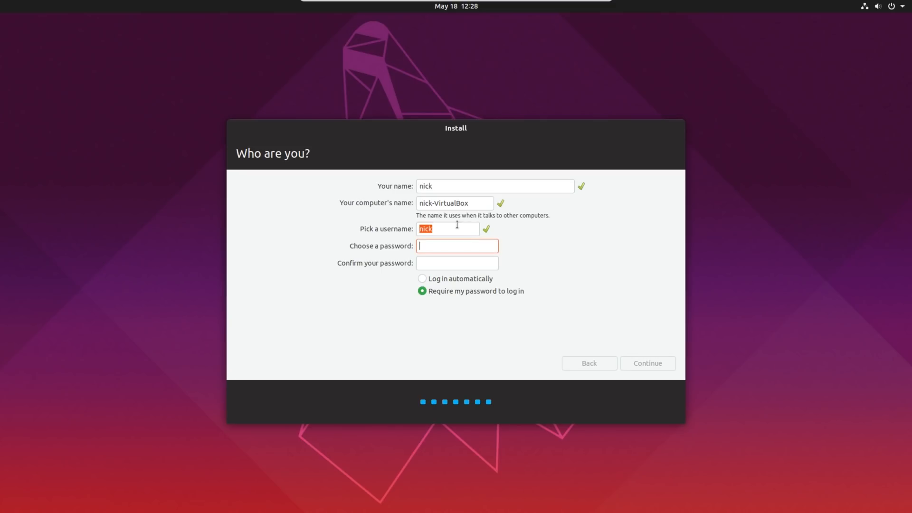
{"action": "type", "text": "nick"}
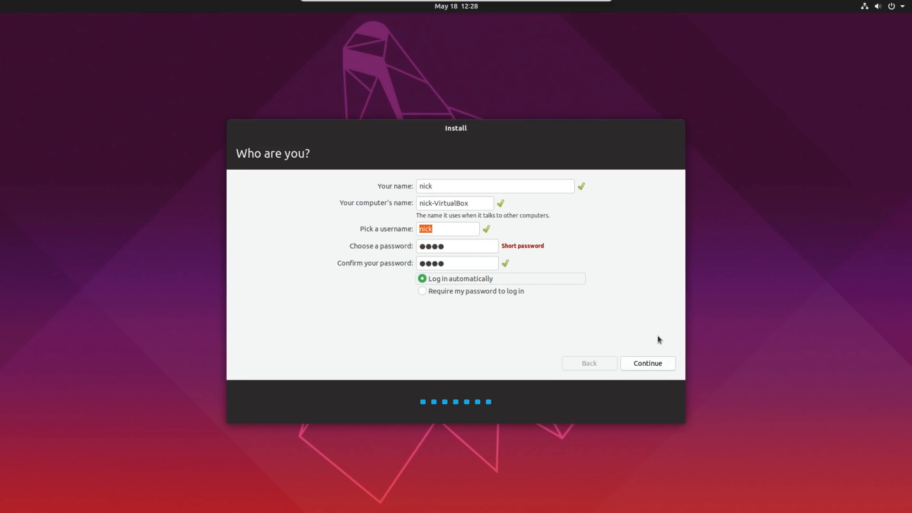
{"action": "left_click", "coordinate": [647, 363]}
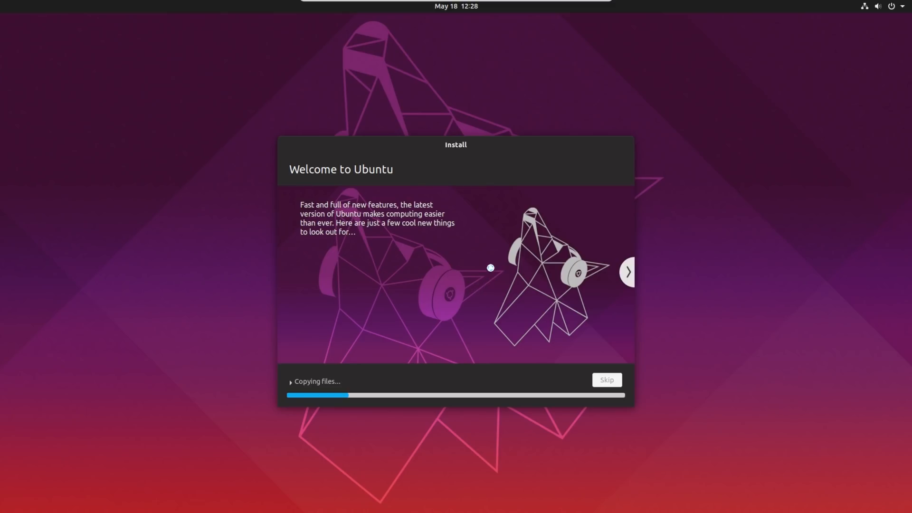
{"action": "left_click", "coordinate": [627, 271]}
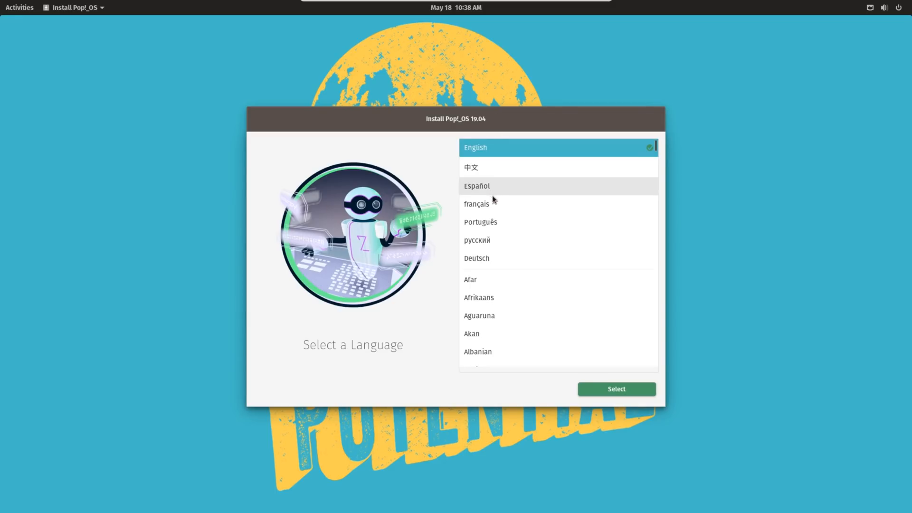
Step: Pick English (United States) and the French (Macintosh) keyboard, then choose Custom (Advanced) installation
{"action": "left_click", "coordinate": [475, 147]}
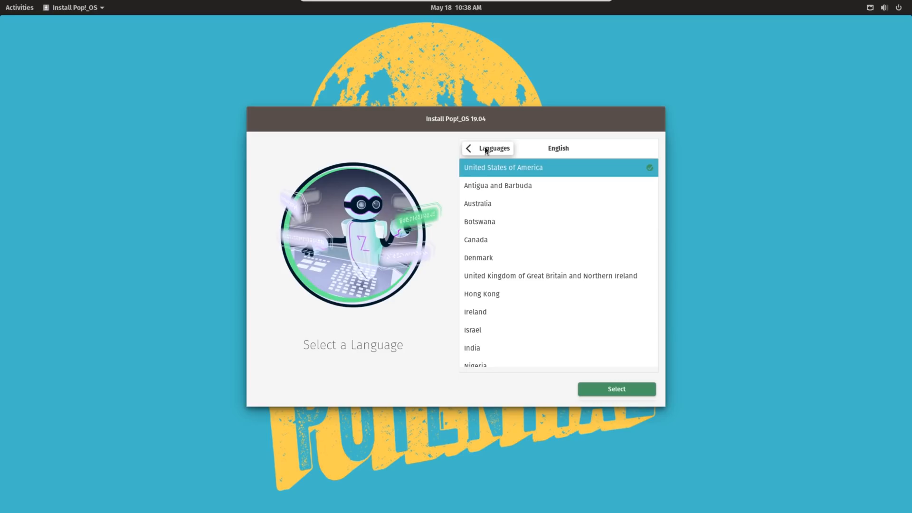
{"action": "mouse_move", "coordinate": [629, 385]}
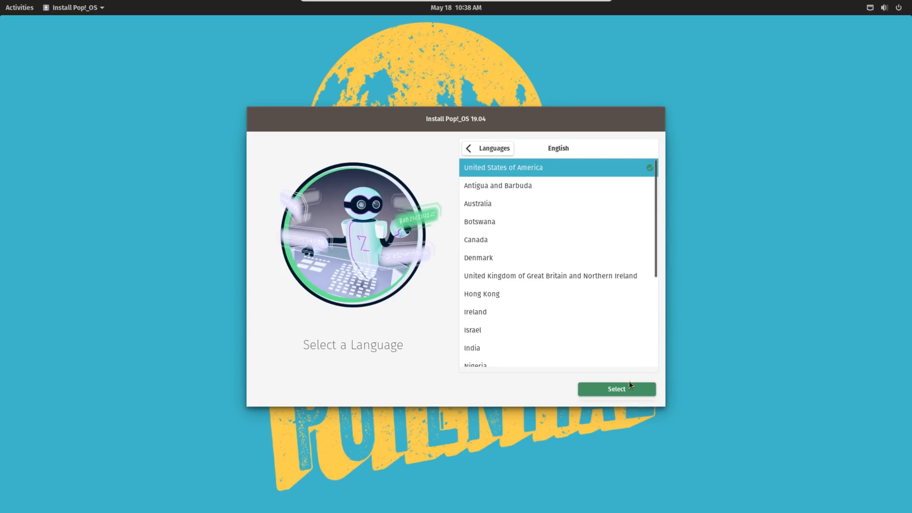
{"action": "left_click", "coordinate": [616, 388]}
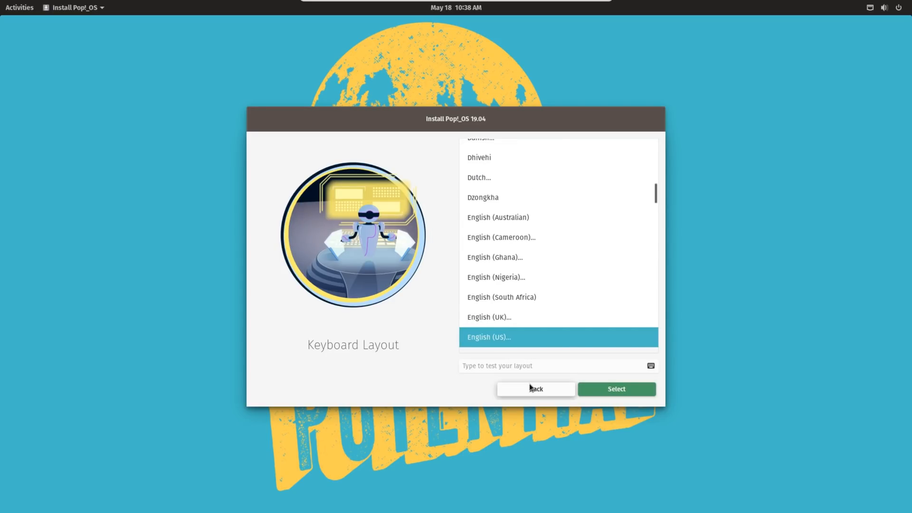
{"action": "mouse_move", "coordinate": [552, 281]}
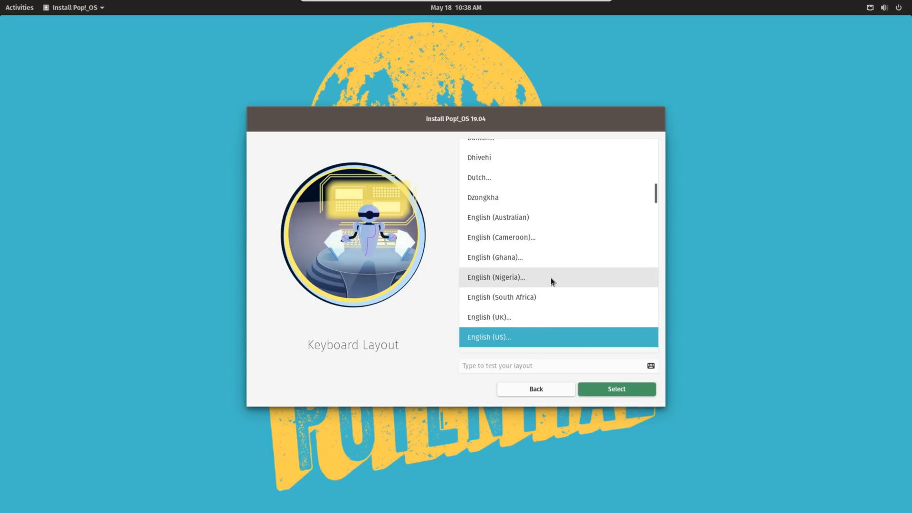
{"action": "scroll", "scroll_direction": "down", "scroll_amount": 3}
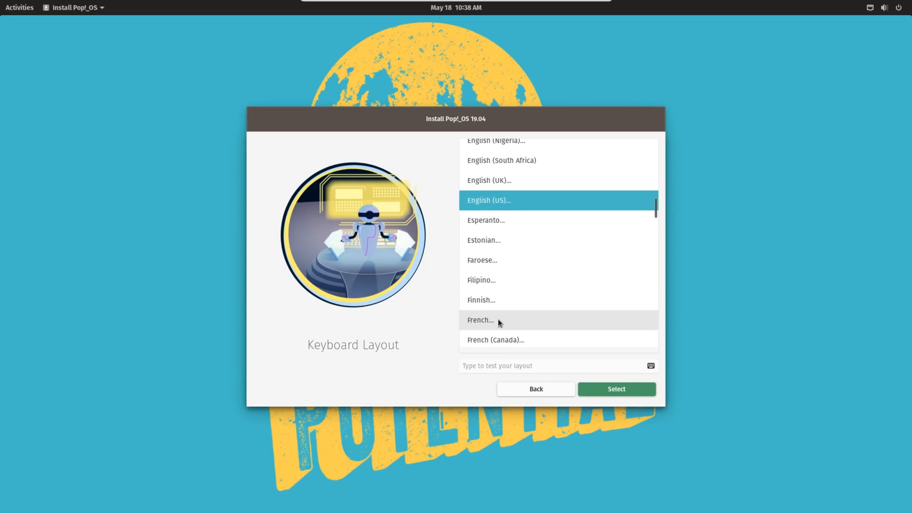
{"action": "left_click", "coordinate": [481, 320]}
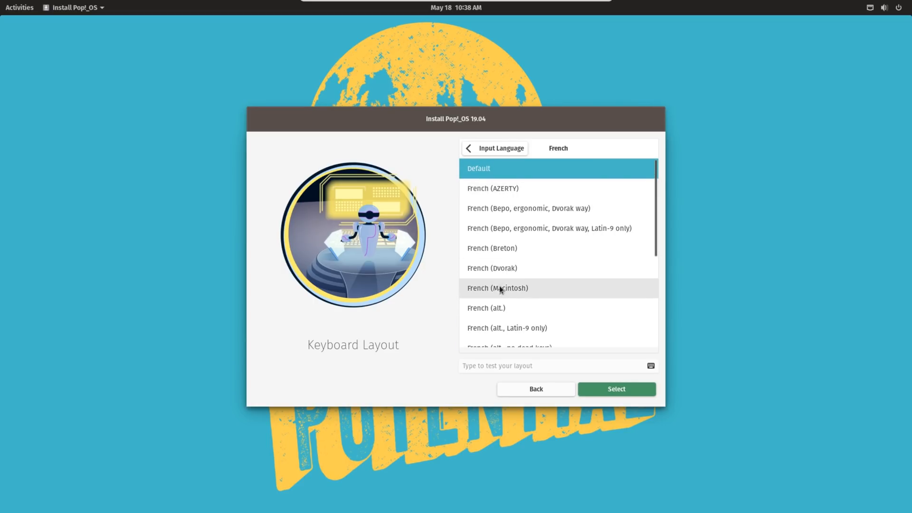
{"action": "left_click", "coordinate": [616, 388]}
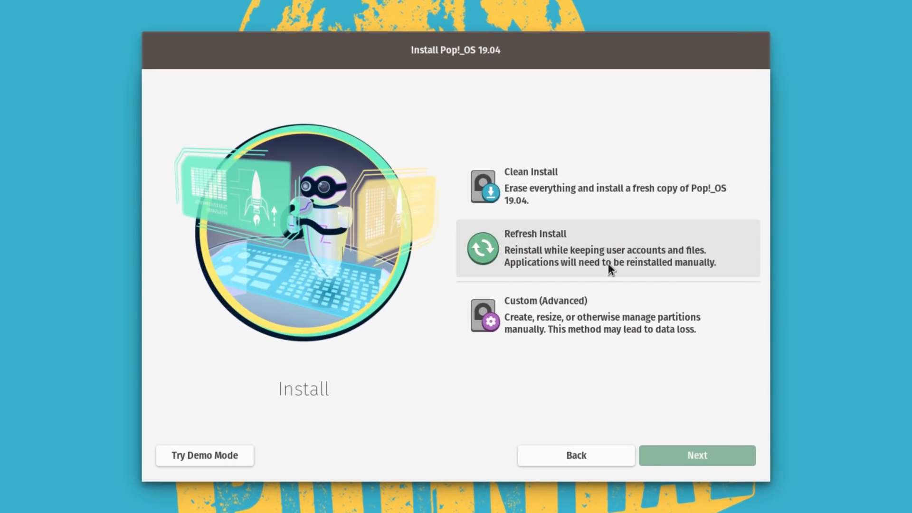
{"action": "mouse_move", "coordinate": [576, 267]}
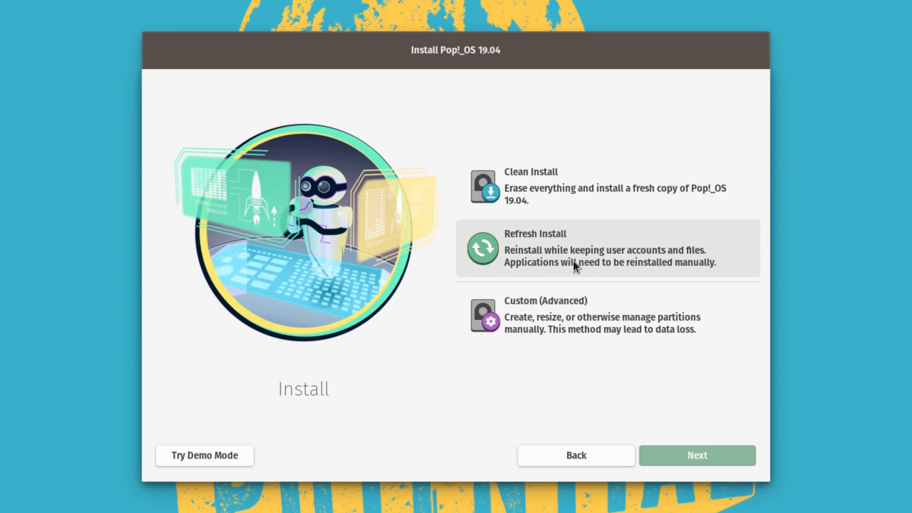
{"action": "left_click", "coordinate": [607, 314]}
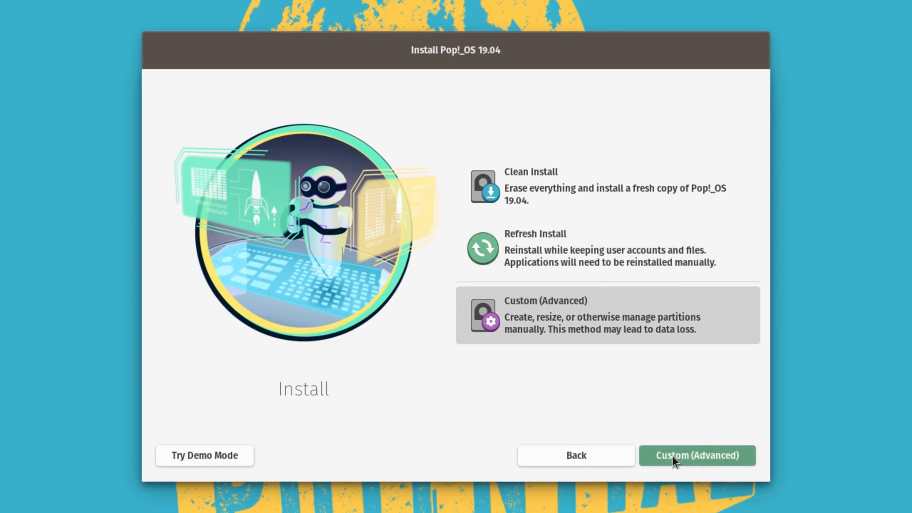
{"action": "left_click", "coordinate": [696, 456]}
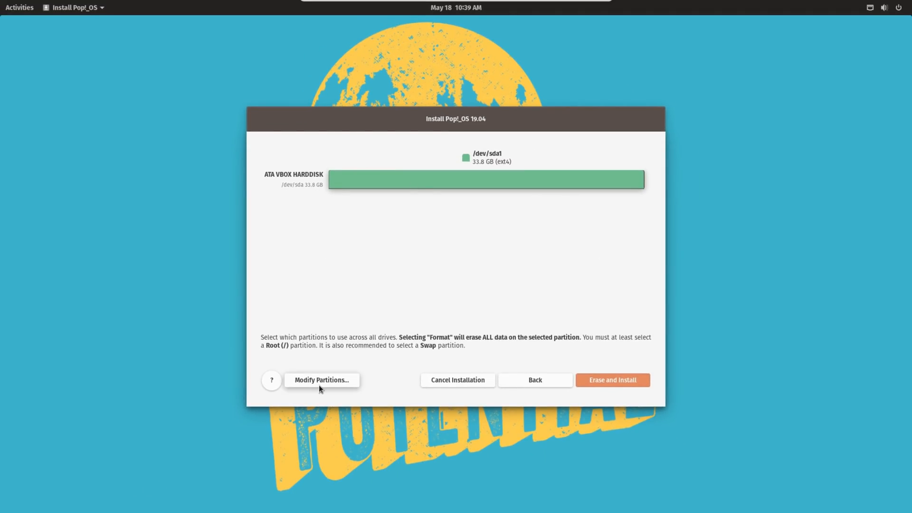
Step: Erase the ATA VBOX HARDDISK and install there without encryption
{"action": "left_click", "coordinate": [321, 380]}
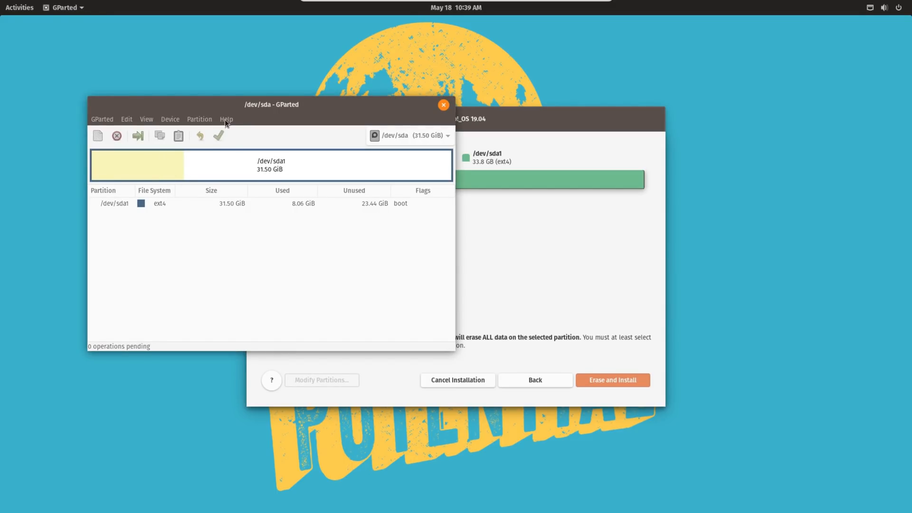
{"action": "left_click", "coordinate": [443, 105]}
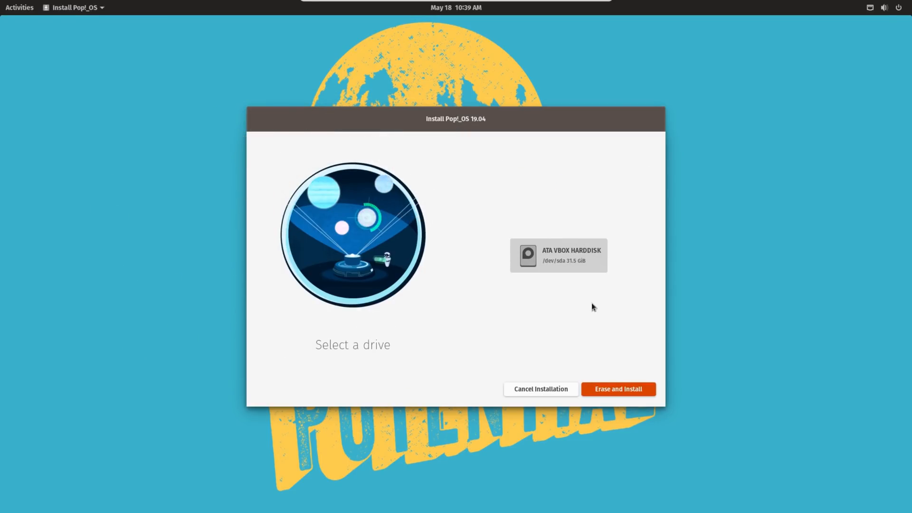
{"action": "left_click", "coordinate": [618, 388]}
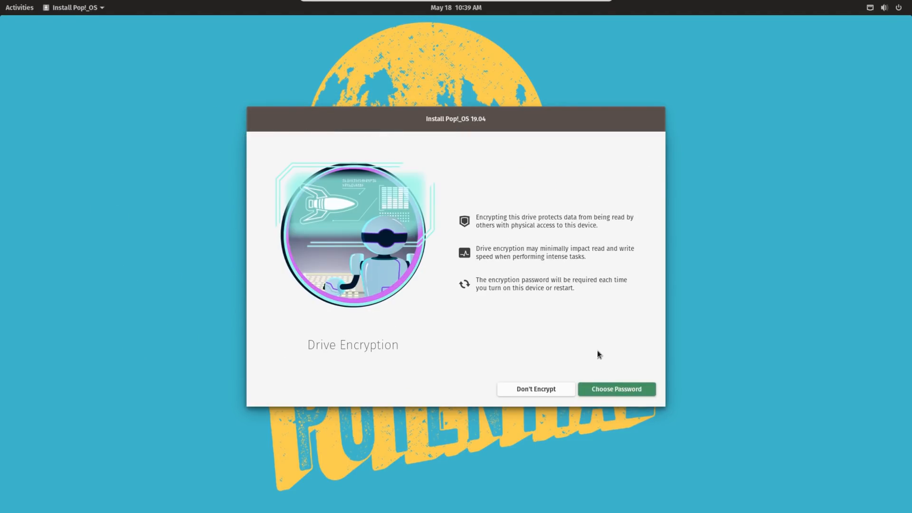
{"action": "mouse_move", "coordinate": [471, 227]}
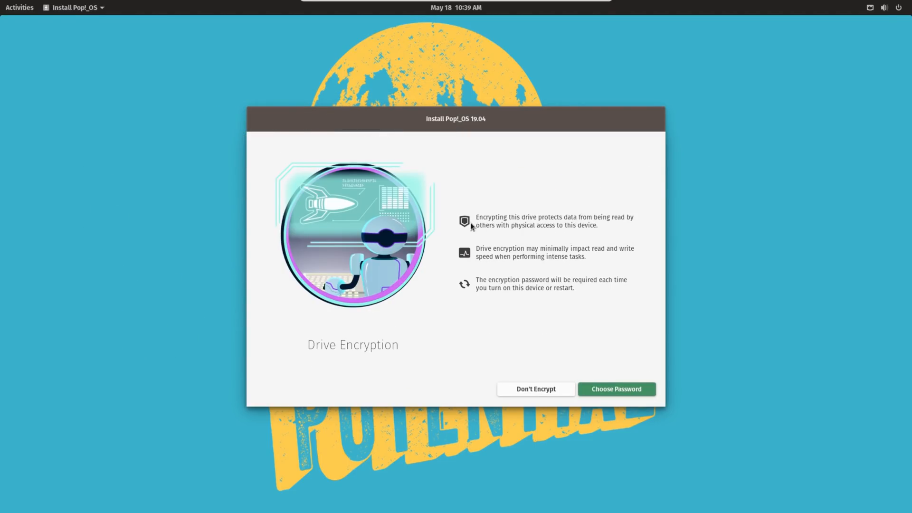
{"action": "mouse_move", "coordinate": [647, 261]}
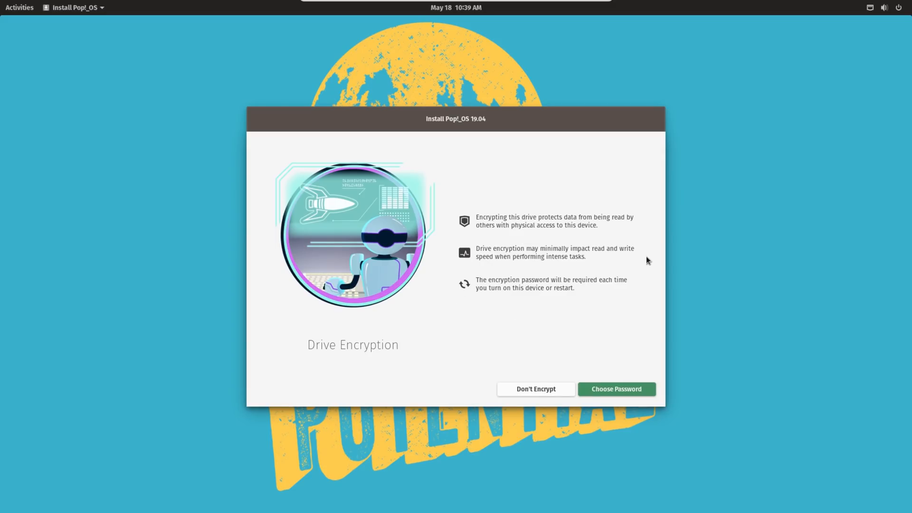
{"action": "mouse_move", "coordinate": [441, 287]}
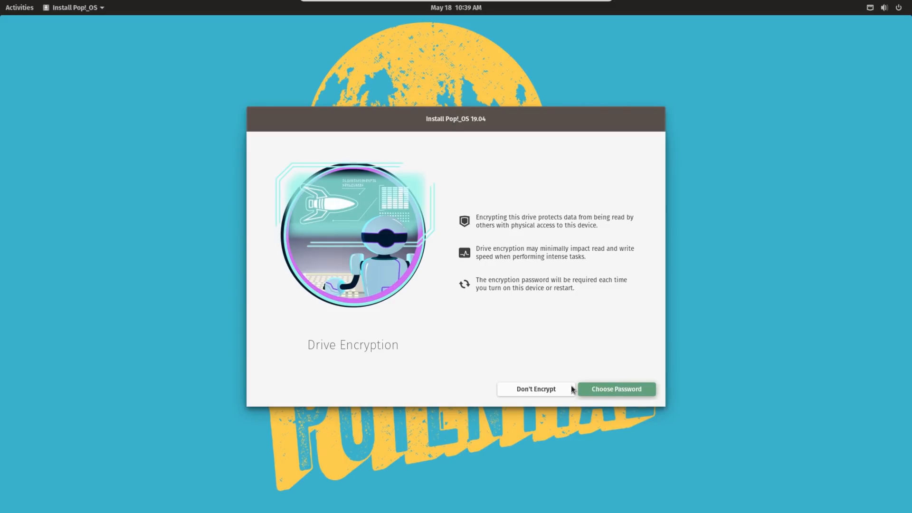
{"action": "left_click", "coordinate": [535, 388]}
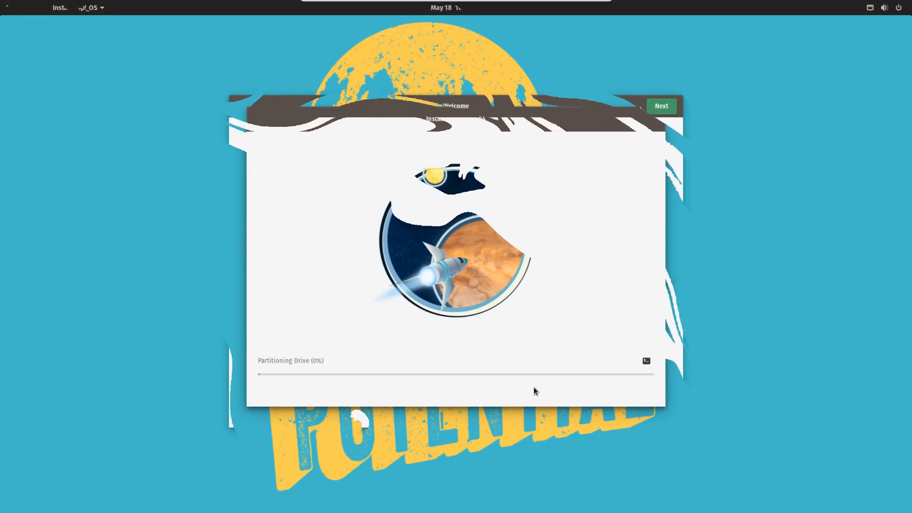
Step: Preview the French (Macintosh) keyboard layout, then close the preview
{"action": "left_click", "coordinate": [660, 106]}
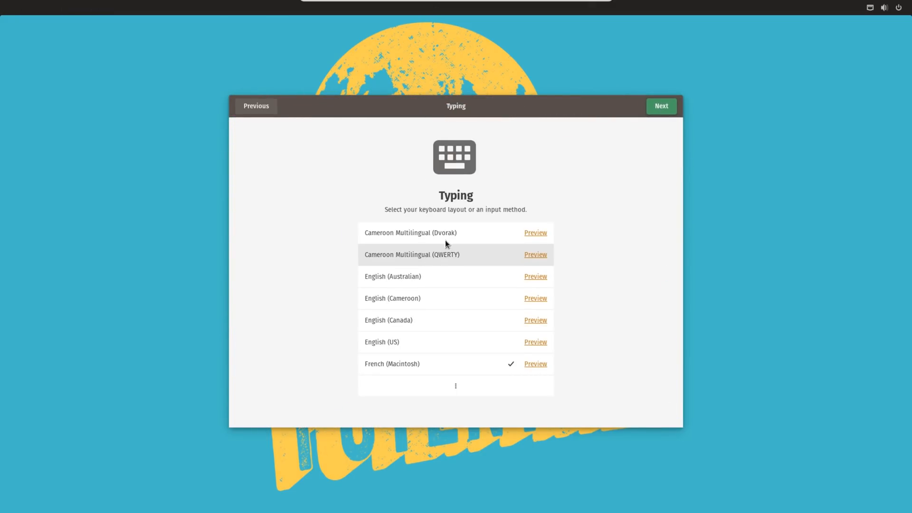
{"action": "mouse_move", "coordinate": [545, 368]}
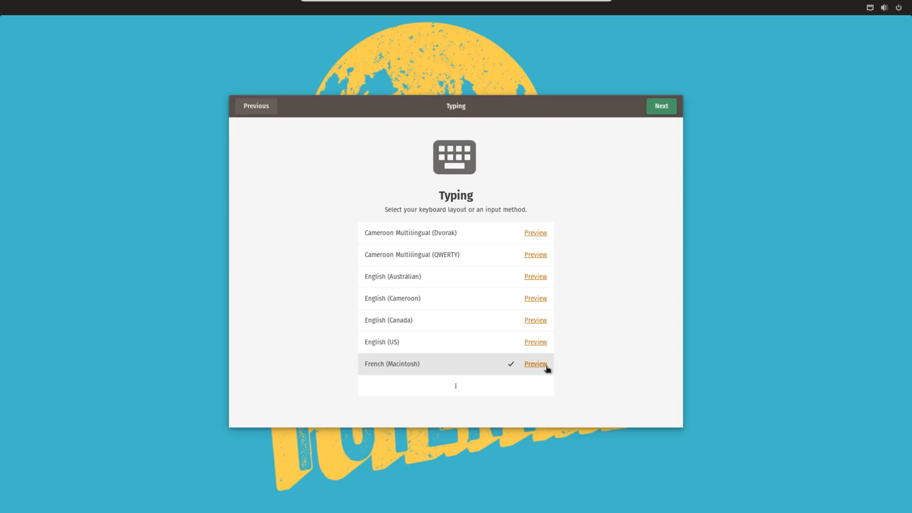
{"action": "left_click", "coordinate": [534, 363]}
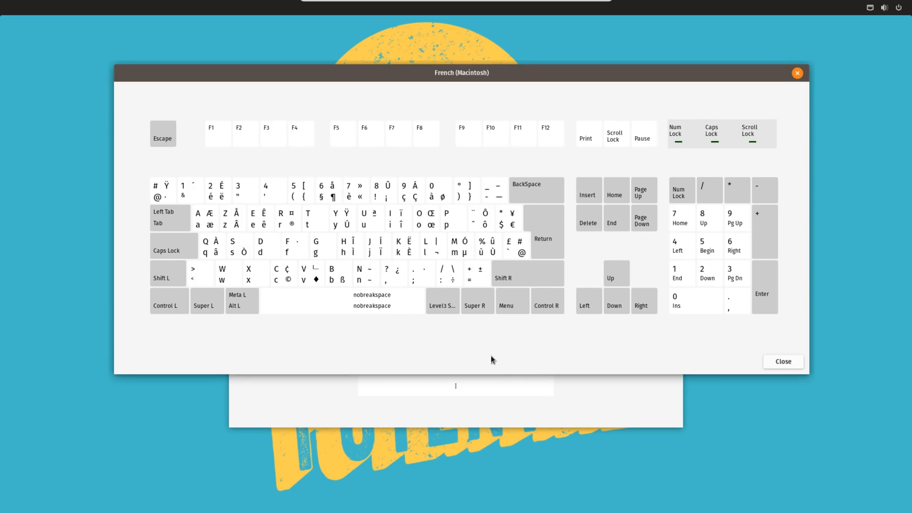
{"action": "left_click", "coordinate": [782, 361]}
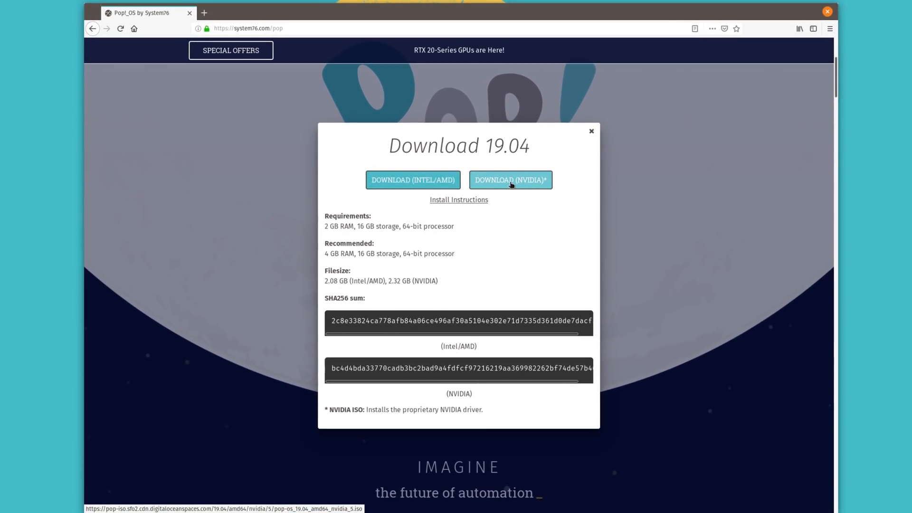
{"action": "mouse_move", "coordinate": [412, 180]}
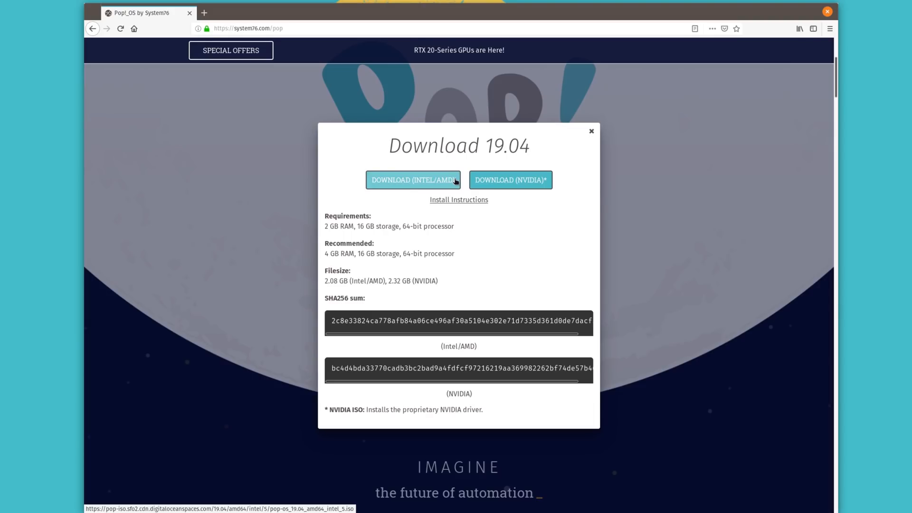
{"action": "mouse_move", "coordinate": [828, 11]}
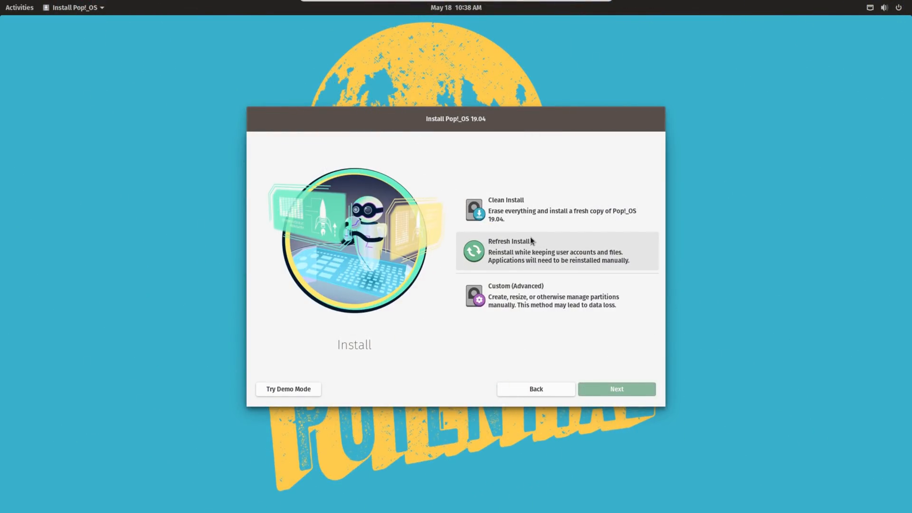
{"action": "mouse_move", "coordinate": [604, 274]}
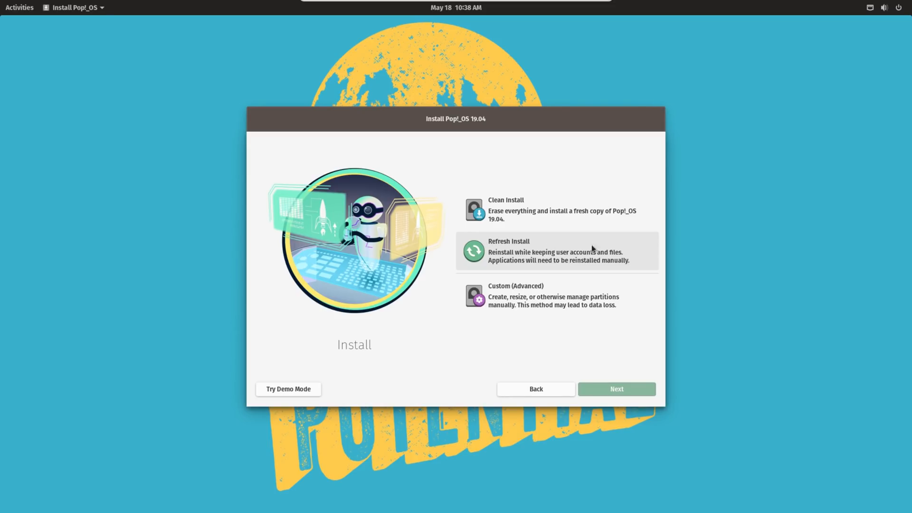
{"action": "mouse_move", "coordinate": [555, 268]}
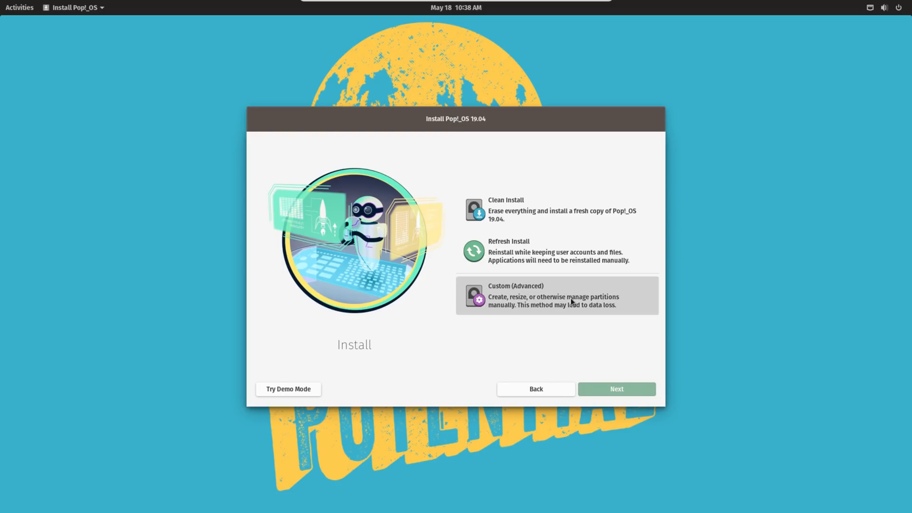
Step: Select the Custom (Advanced) option on the Install page
{"action": "left_click", "coordinate": [557, 295]}
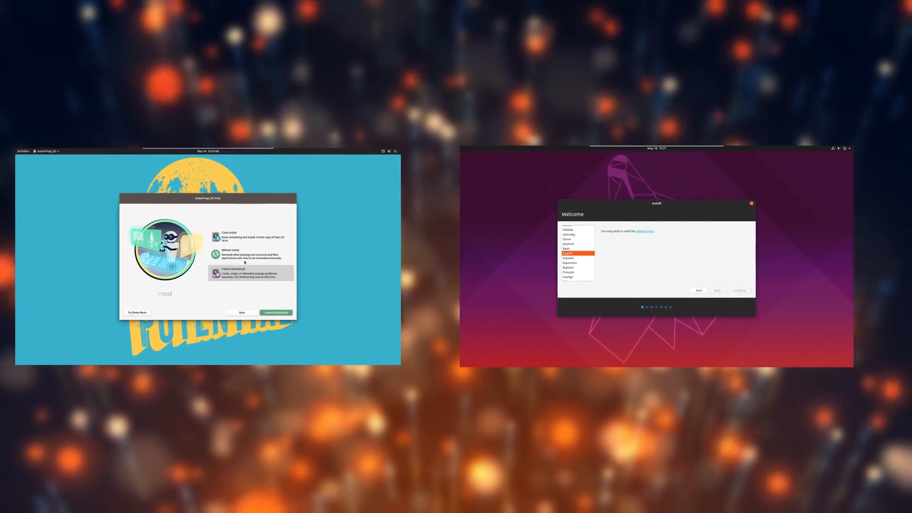
Step: Accept privacy and time zone, skip Online Accounts, and submit the About You details
{"action": "left_click", "coordinate": [739, 290]}
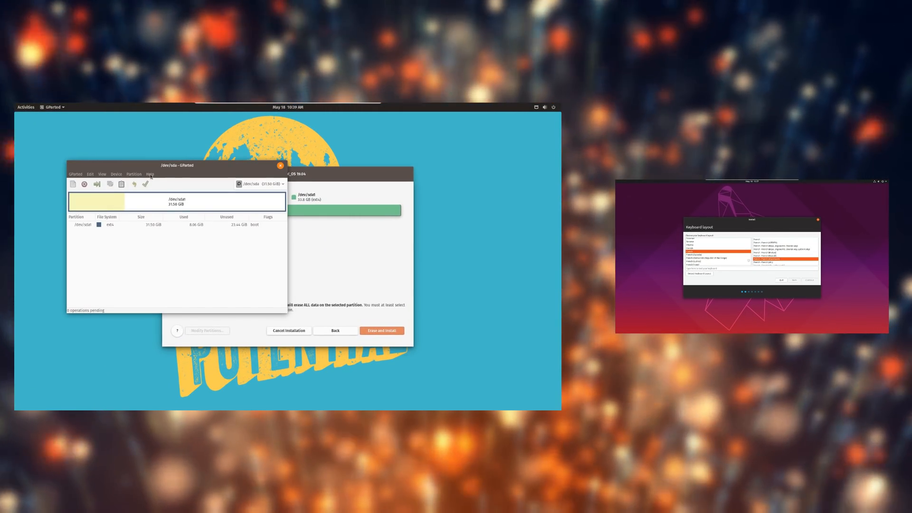
{"action": "left_click", "coordinate": [150, 174]}
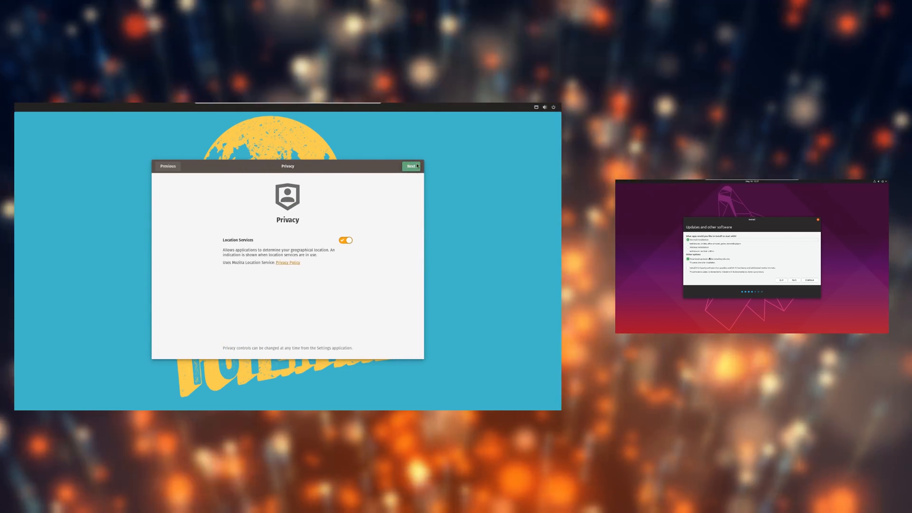
{"action": "left_click", "coordinate": [410, 165]}
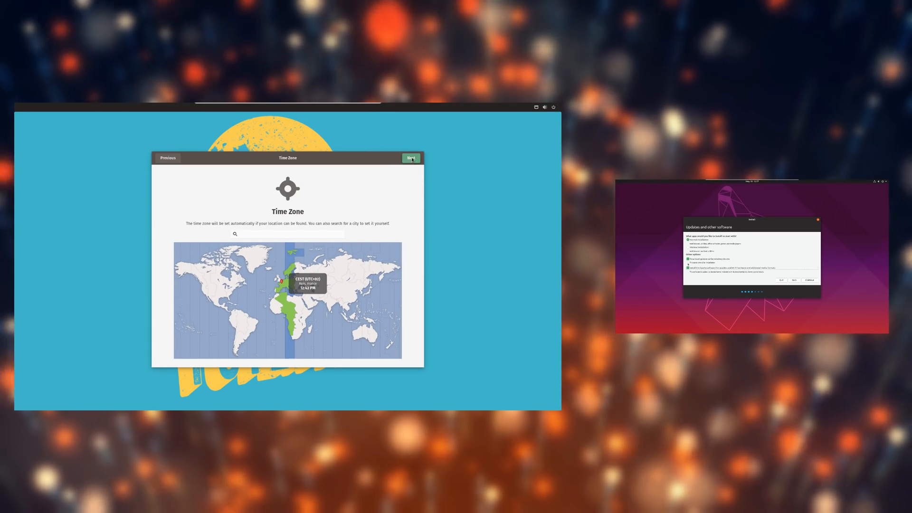
{"action": "left_click", "coordinate": [411, 157]}
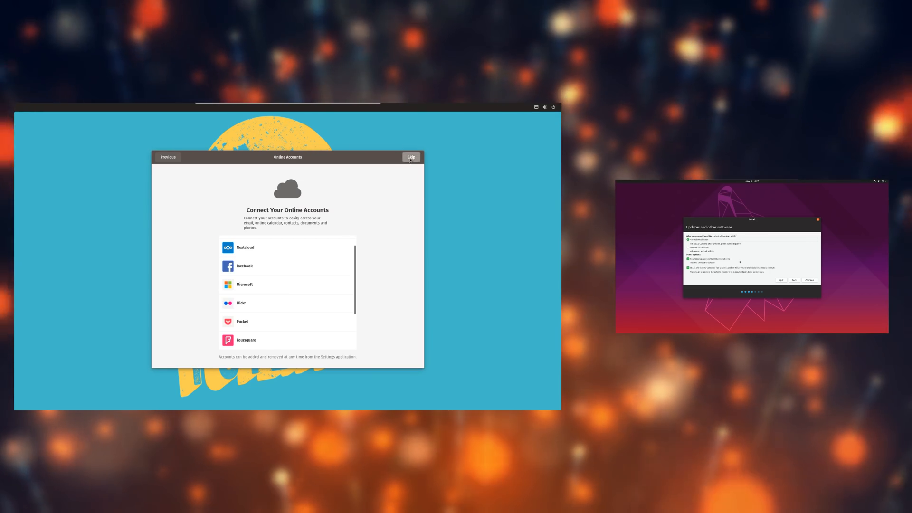
{"action": "left_click", "coordinate": [411, 157]}
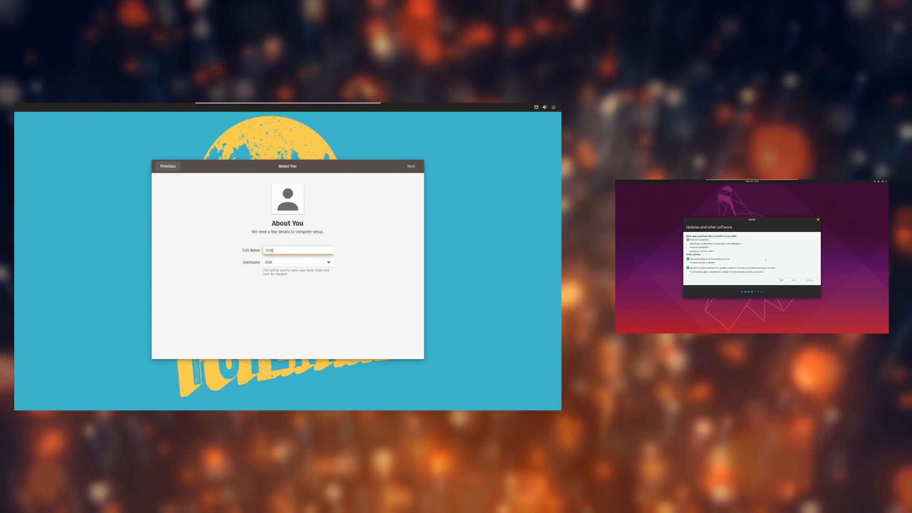
{"action": "left_click", "coordinate": [412, 165]}
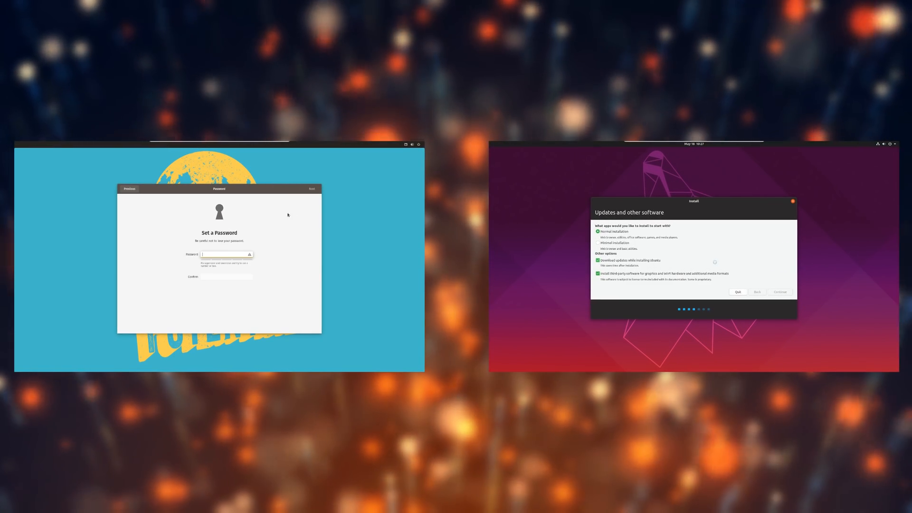
{"action": "left_click", "coordinate": [779, 291]}
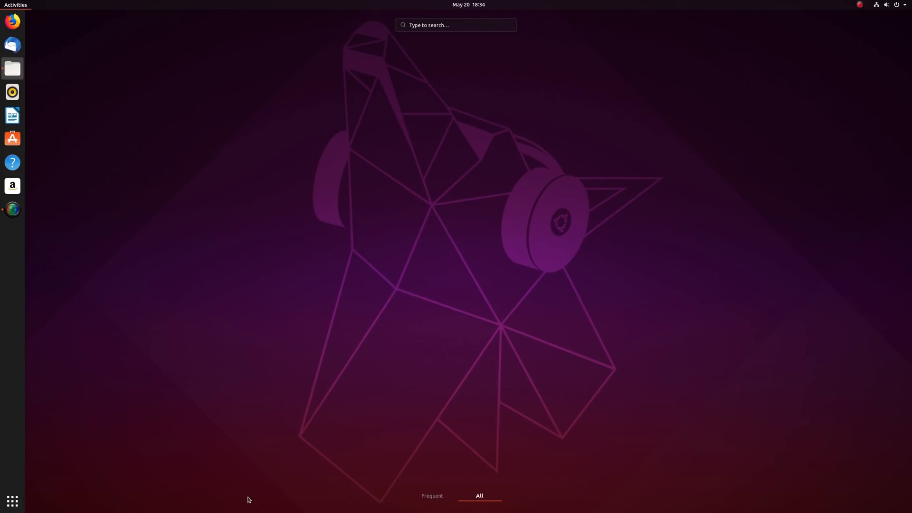
Step: Show the Documents folder's actions in Files, then launch Ubuntu Software from the dock
{"action": "left_click", "coordinate": [12, 68]}
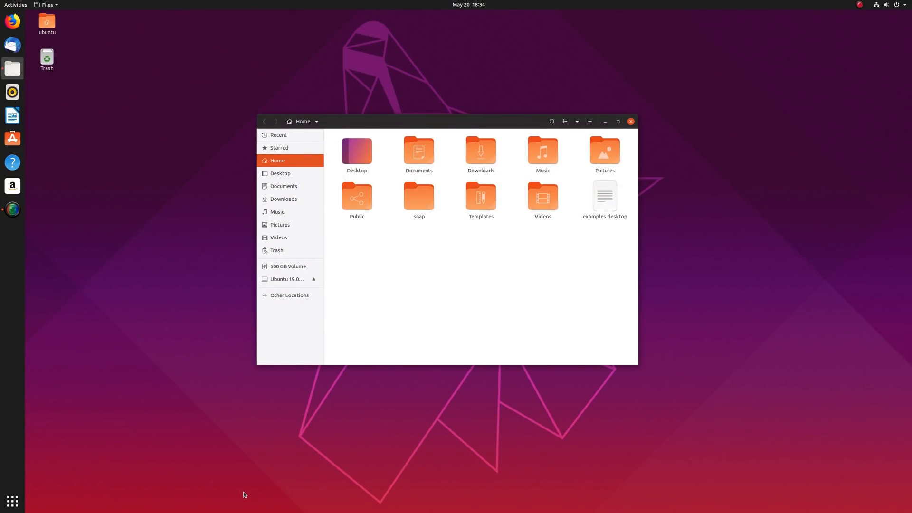
{"action": "mouse_move", "coordinate": [441, 267]}
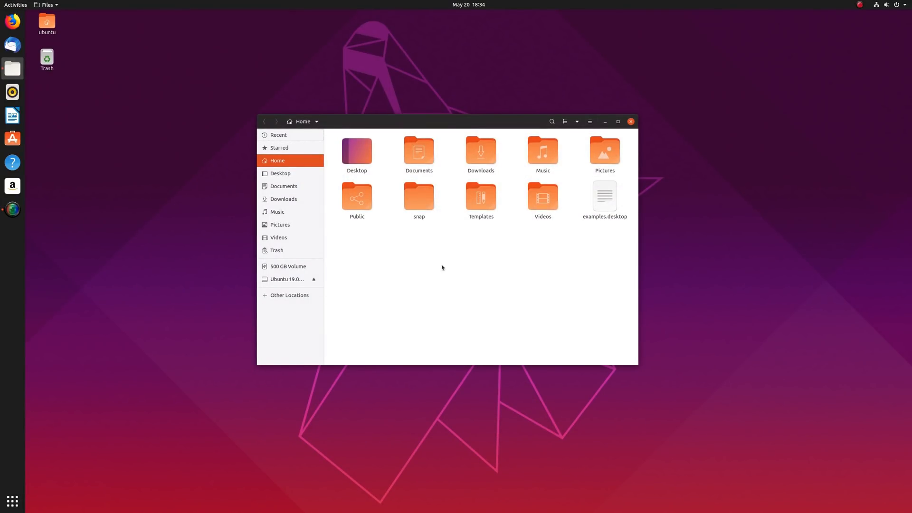
{"action": "right_click", "coordinate": [418, 151]}
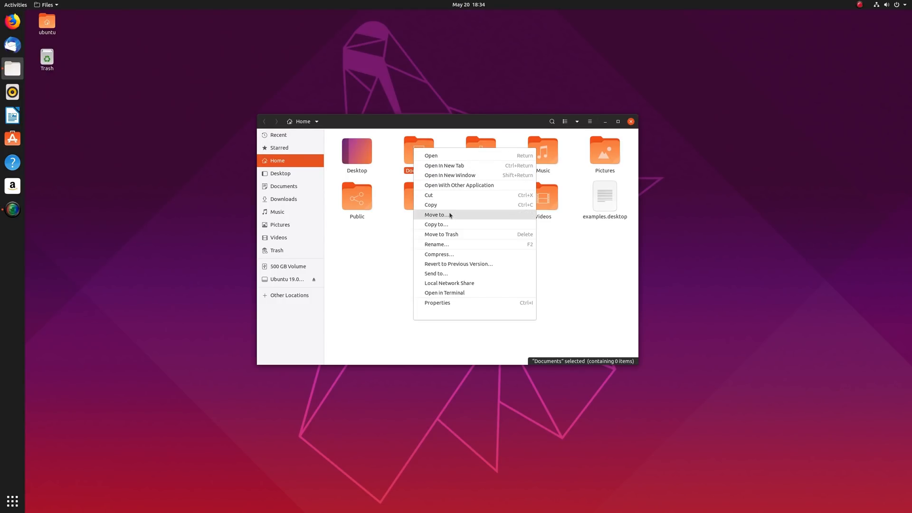
{"action": "left_click", "coordinate": [11, 138]}
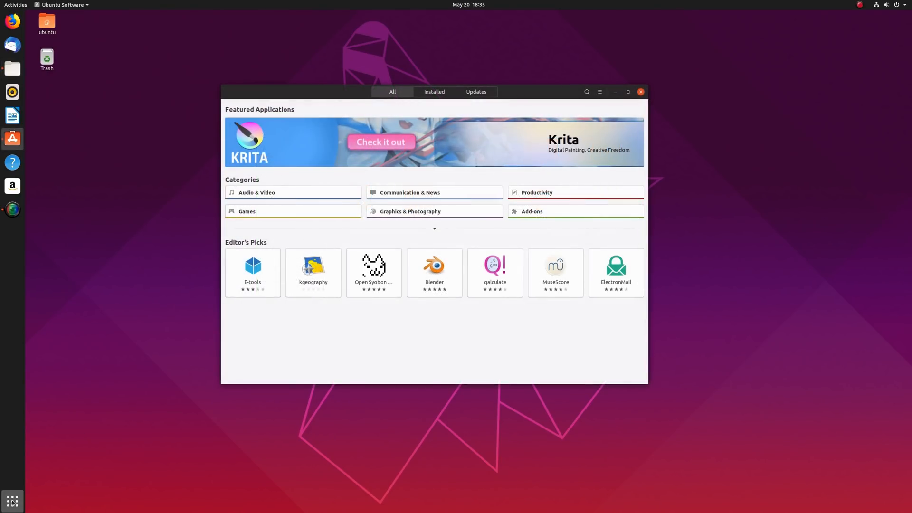
{"action": "left_click", "coordinate": [12, 500]}
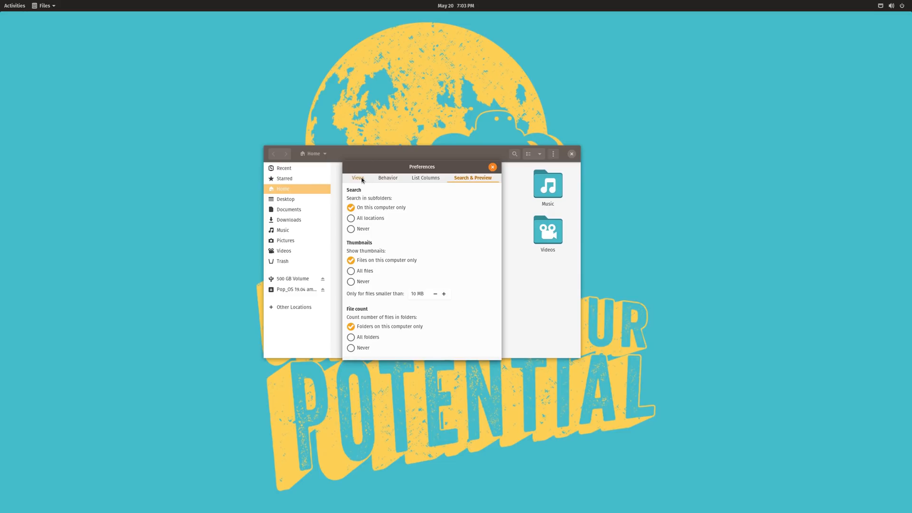
Step: Close Files Preferences and show the Activities app grid with all applications
{"action": "left_click", "coordinate": [492, 166]}
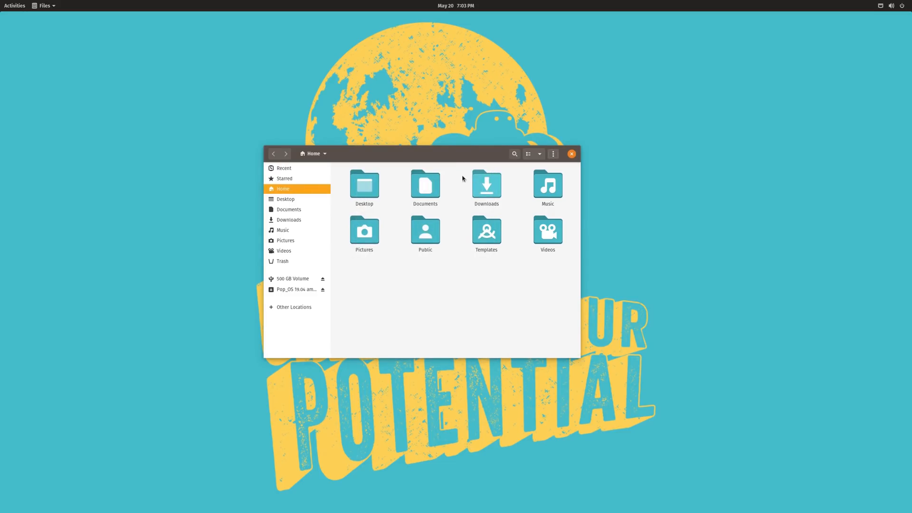
{"action": "left_click", "coordinate": [14, 5]}
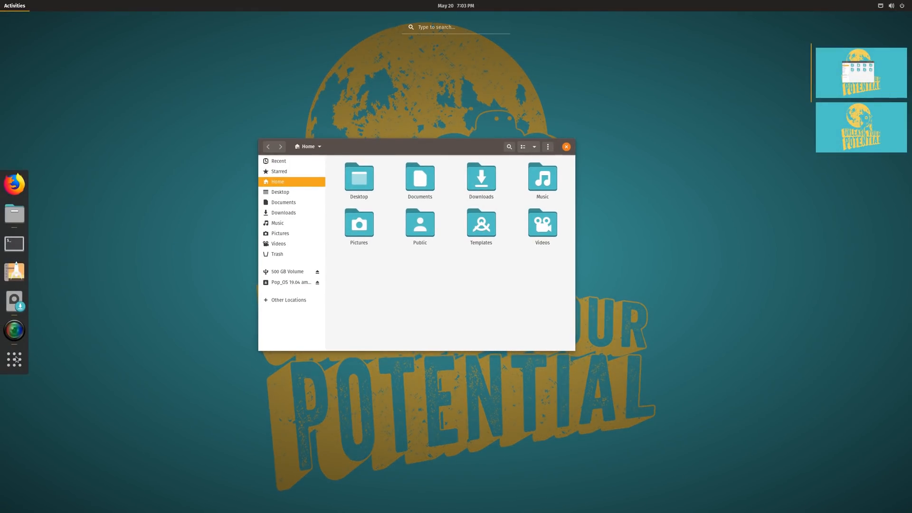
{"action": "left_click", "coordinate": [14, 360]}
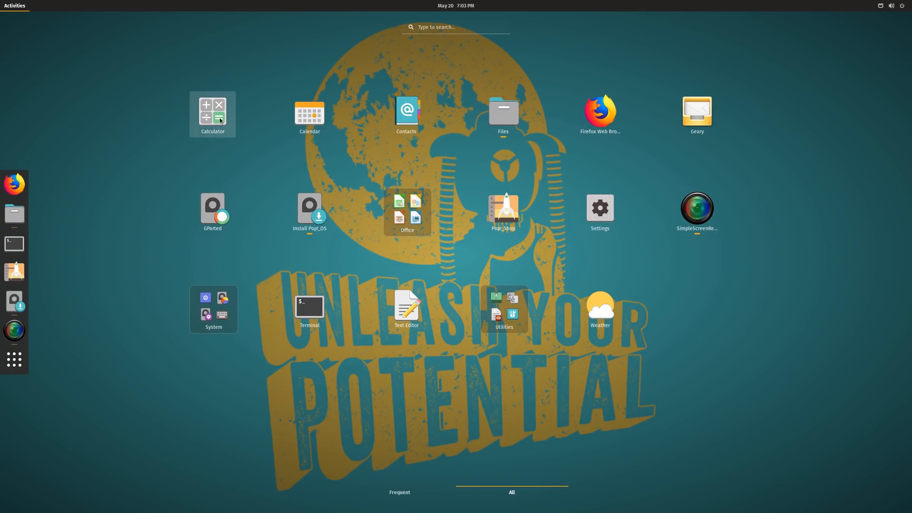
{"action": "left_click", "coordinate": [407, 212]}
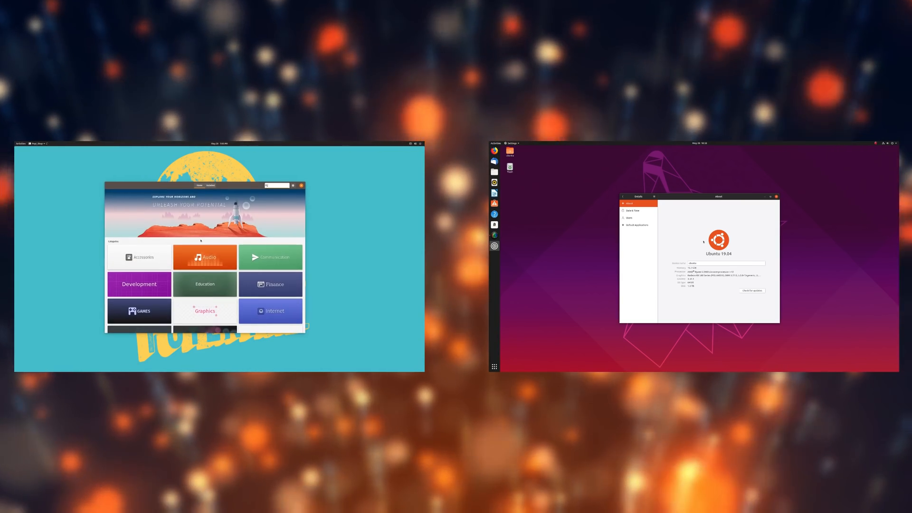
Step: Browse Pop!_Shop's Installed list, the Audio category, and Aeolus's details page
{"action": "left_click", "coordinate": [210, 185]}
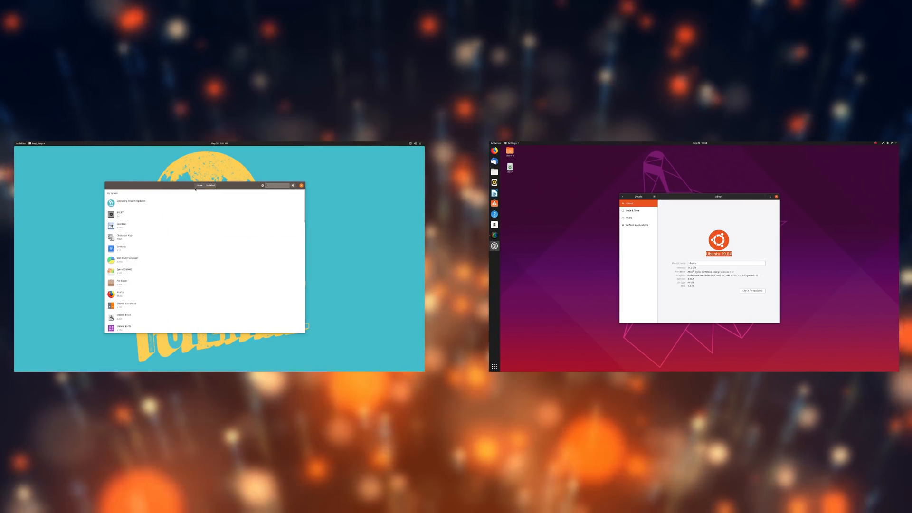
{"action": "left_click", "coordinate": [199, 184]}
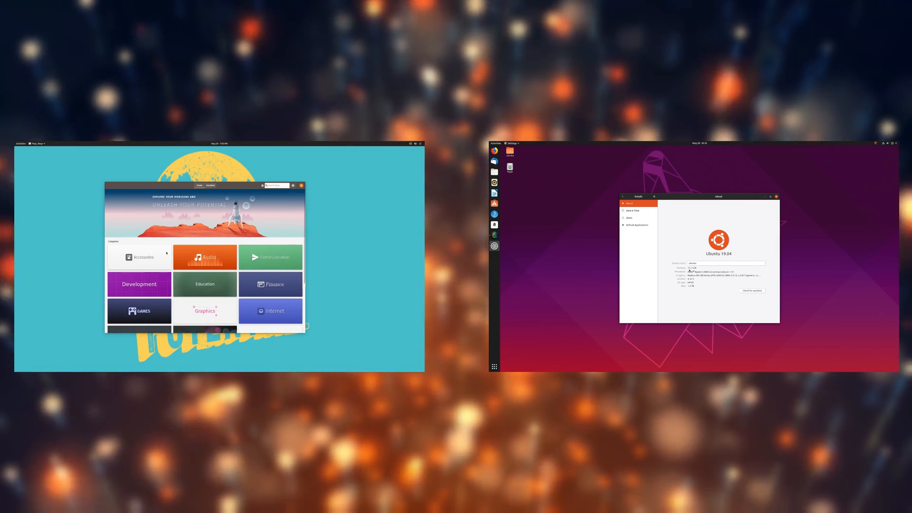
{"action": "left_click", "coordinate": [205, 256]}
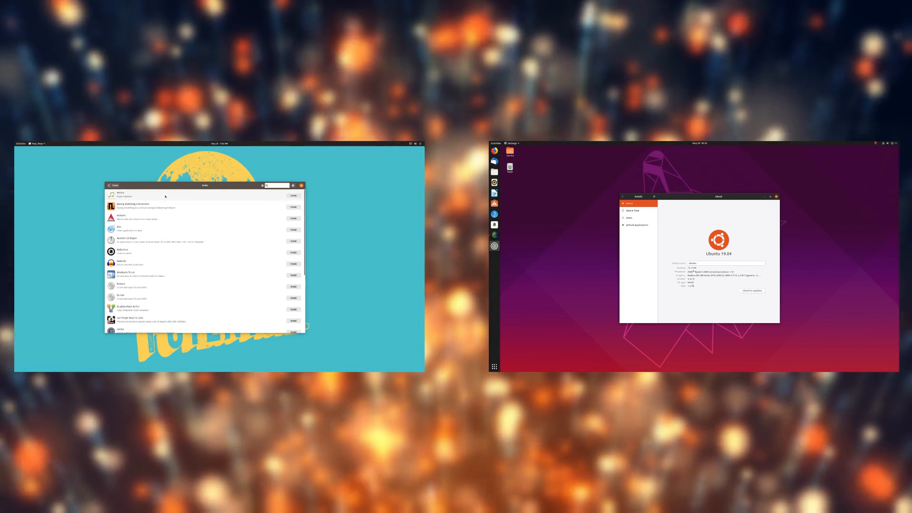
{"action": "left_click", "coordinate": [134, 205]}
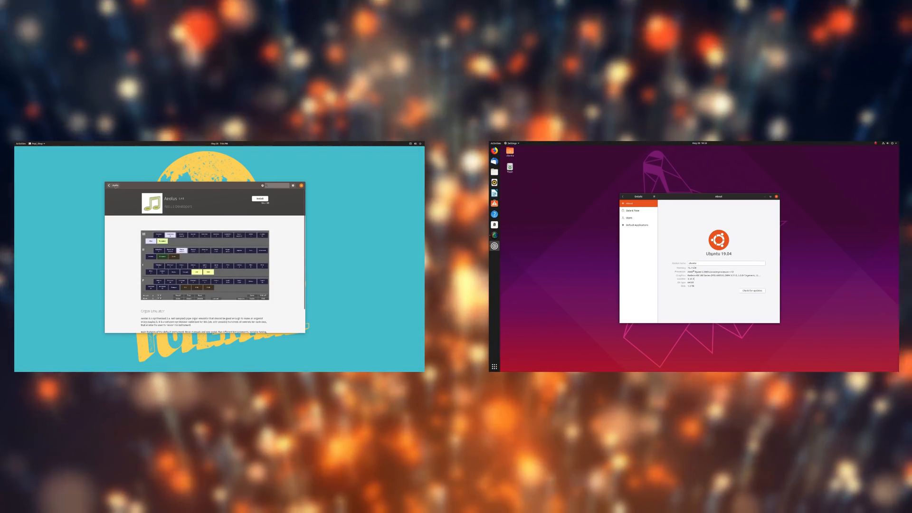
{"action": "left_click", "coordinate": [109, 185]}
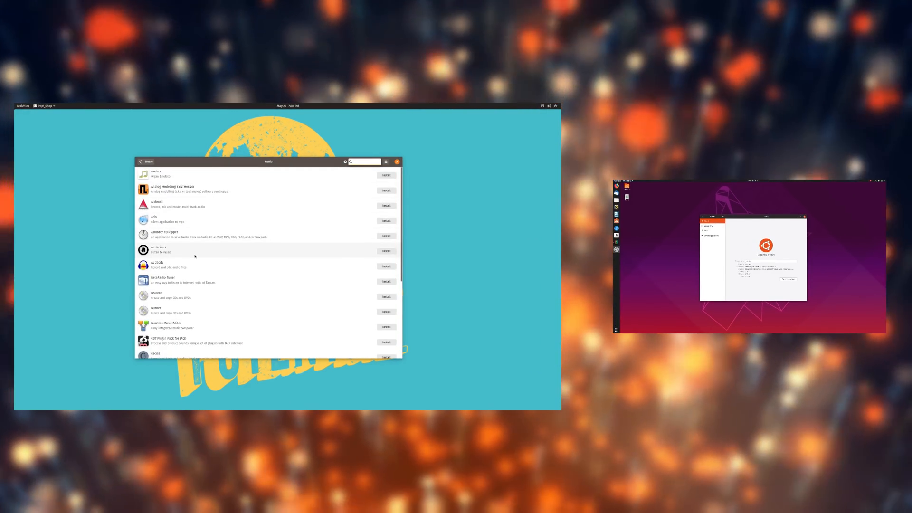
{"action": "mouse_move", "coordinate": [180, 295]}
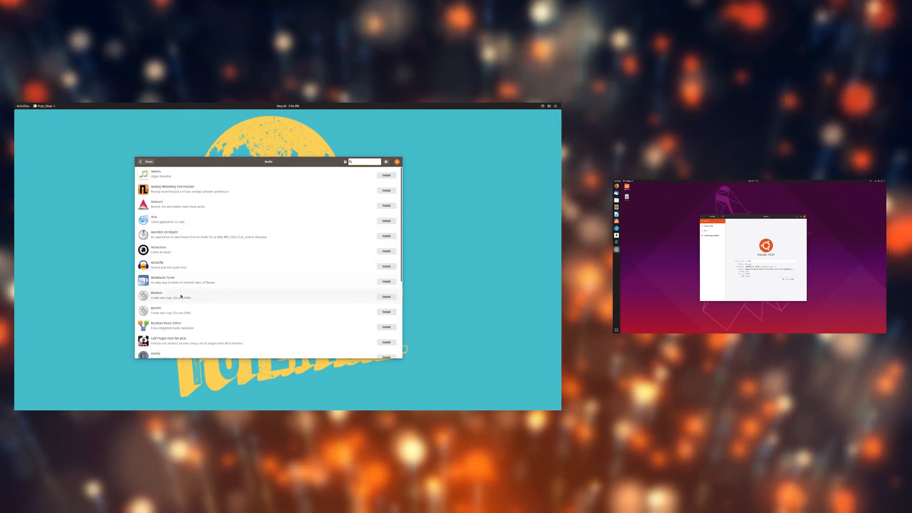
{"action": "left_click", "coordinate": [180, 295]}
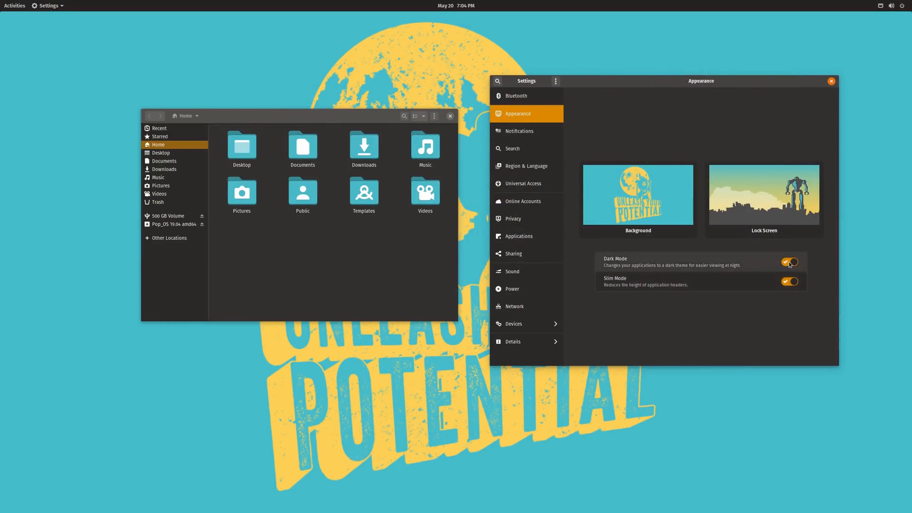
Step: Switch off the Dark Mode and Slim Mode toggles in Appearance settings
{"action": "left_click", "coordinate": [790, 262]}
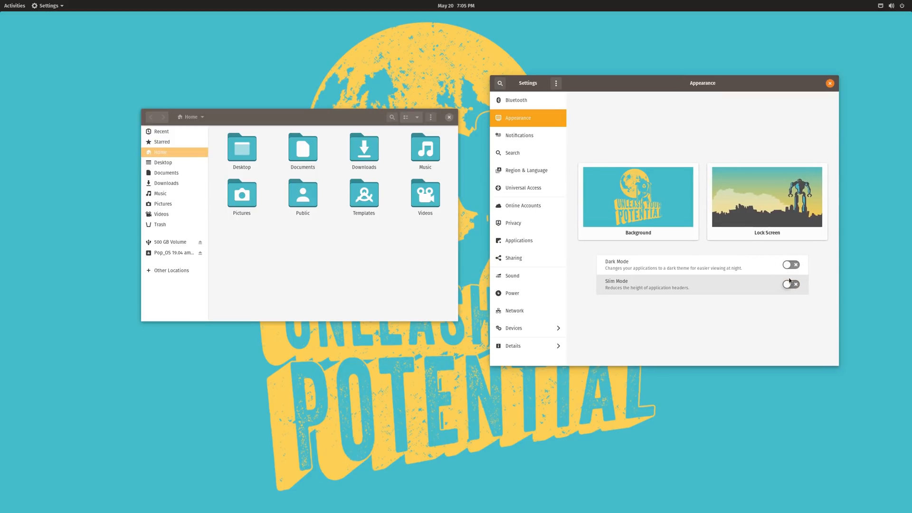
{"action": "left_click", "coordinate": [790, 265]}
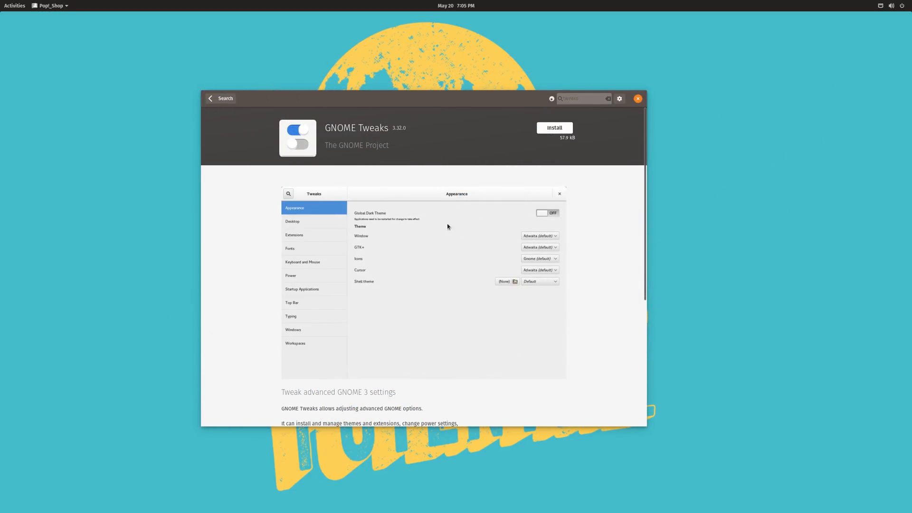
{"action": "mouse_move", "coordinate": [379, 322]}
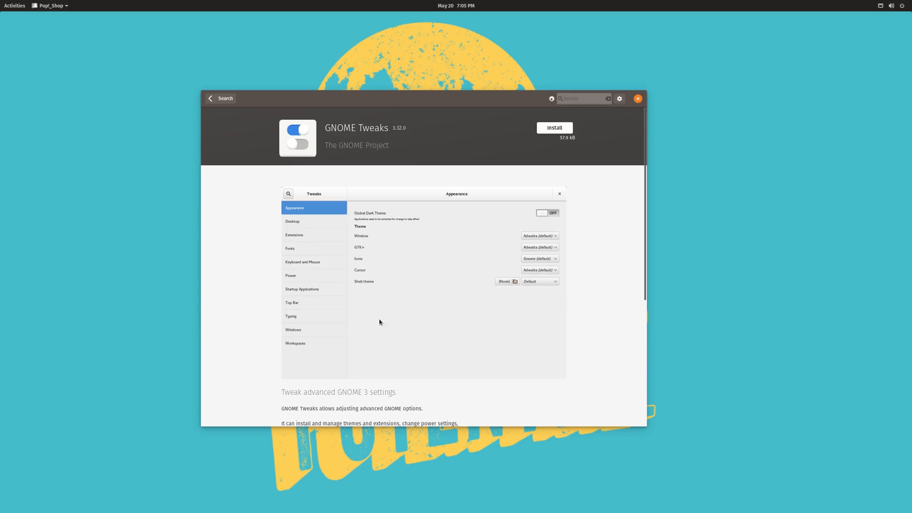
{"action": "mouse_move", "coordinate": [639, 105]}
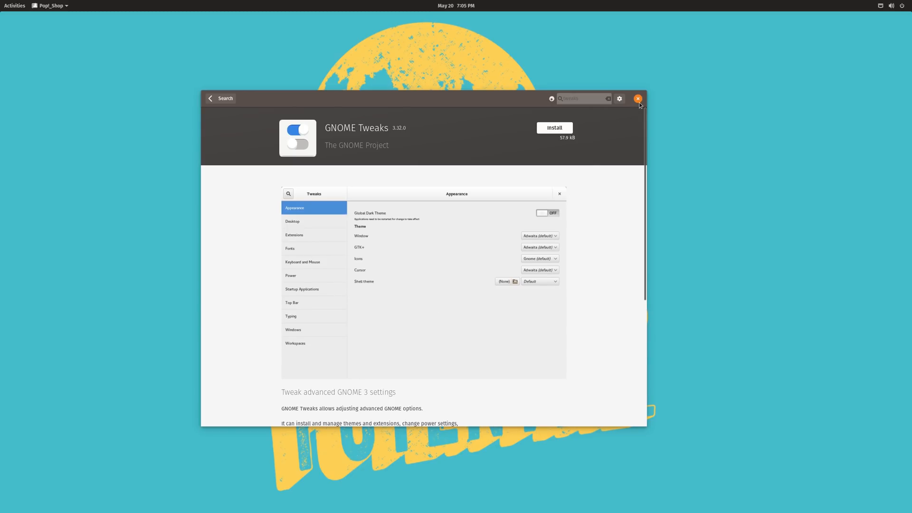
Step: Close Pop!_Shop from the GNOME Tweaks details page
{"action": "left_click", "coordinate": [638, 98]}
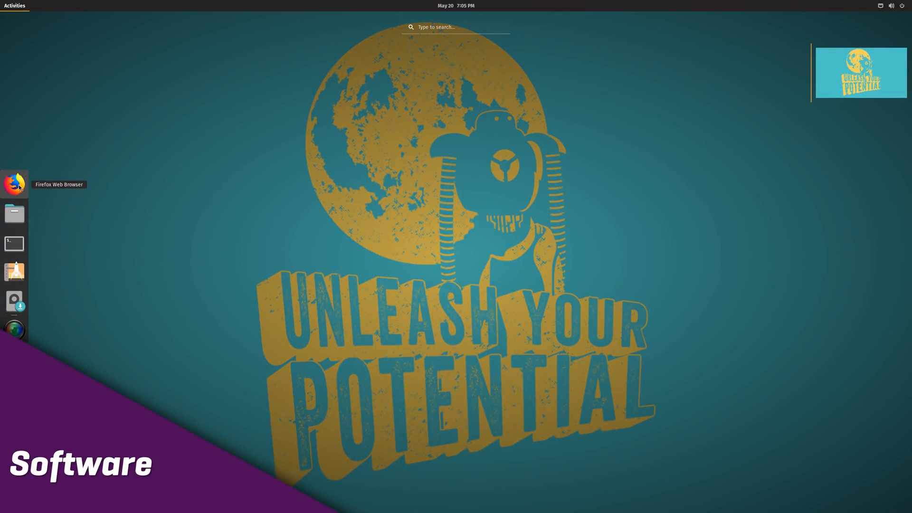
Step: Launch Geary from the Activities application grid
{"action": "left_click", "coordinate": [14, 359]}
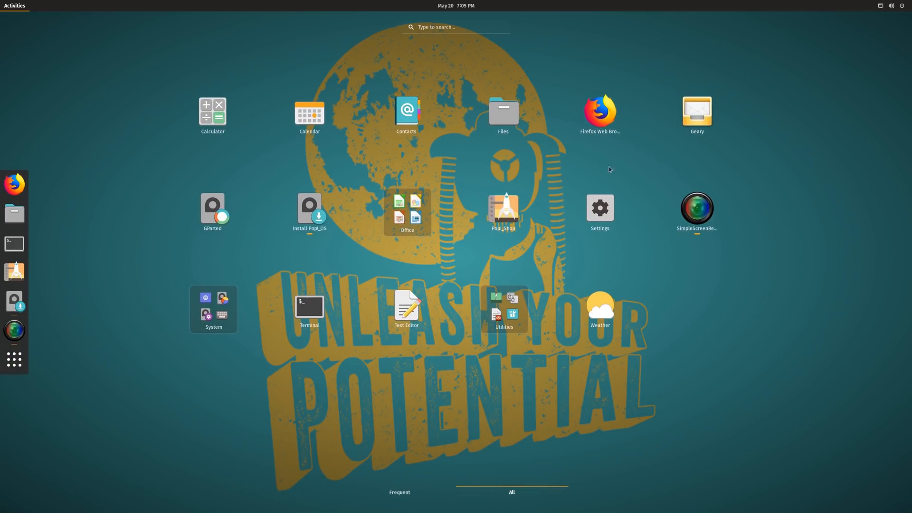
{"action": "mouse_move", "coordinate": [607, 113]}
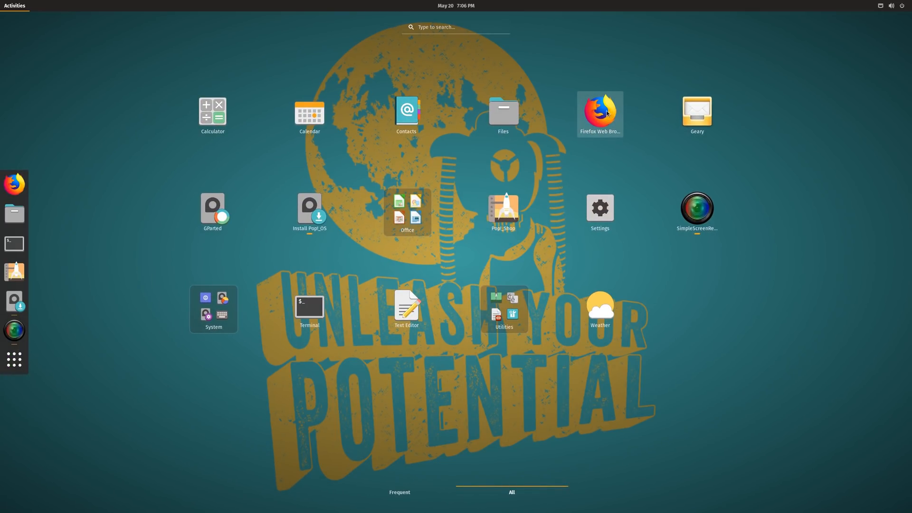
{"action": "left_click", "coordinate": [696, 110]}
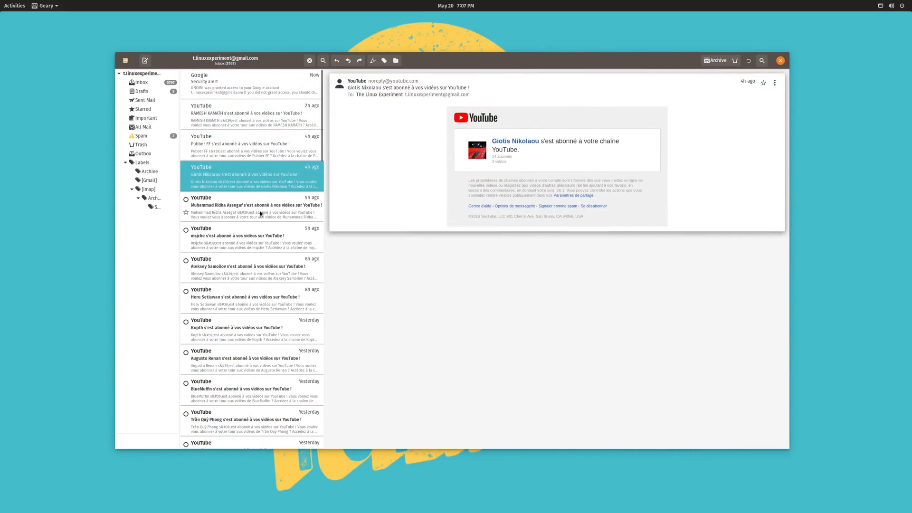
{"action": "left_click", "coordinate": [250, 237]}
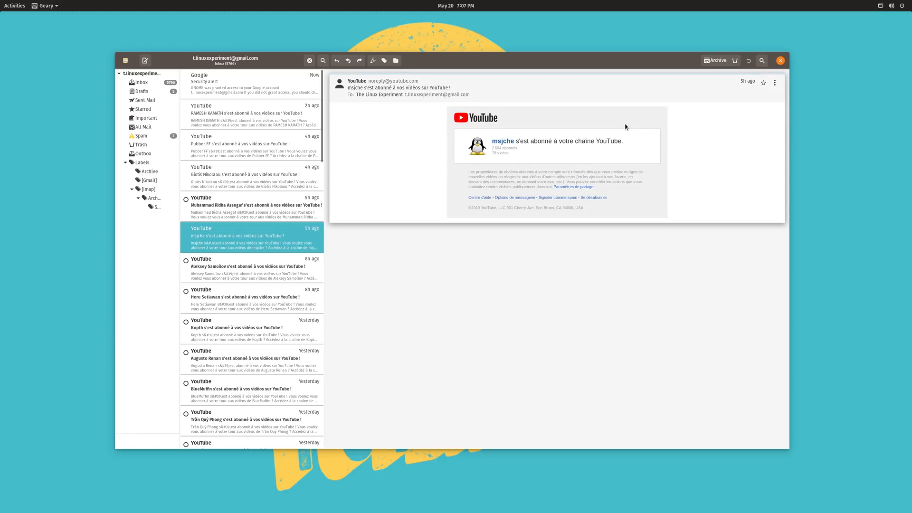
{"action": "mouse_move", "coordinate": [677, 111]}
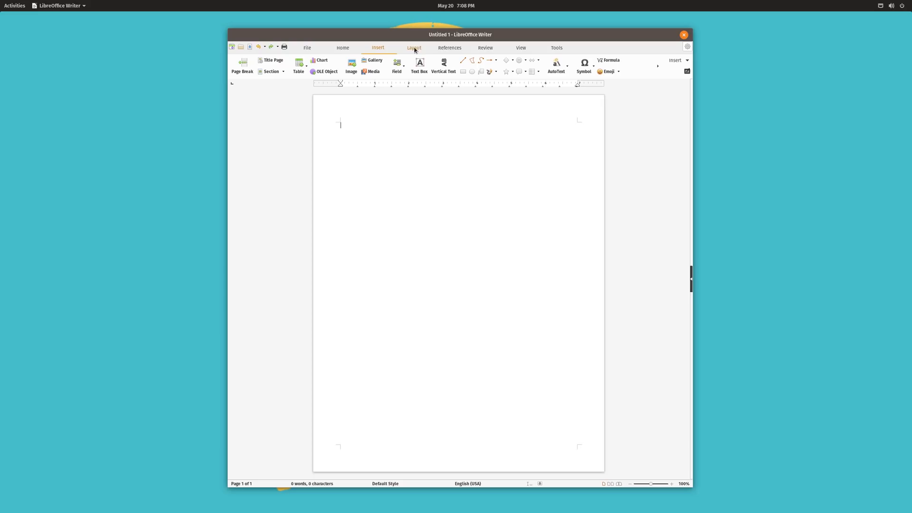
Step: Leave the blank Untitled 1 Writer document for the Activities overview
{"action": "left_click", "coordinate": [14, 5]}
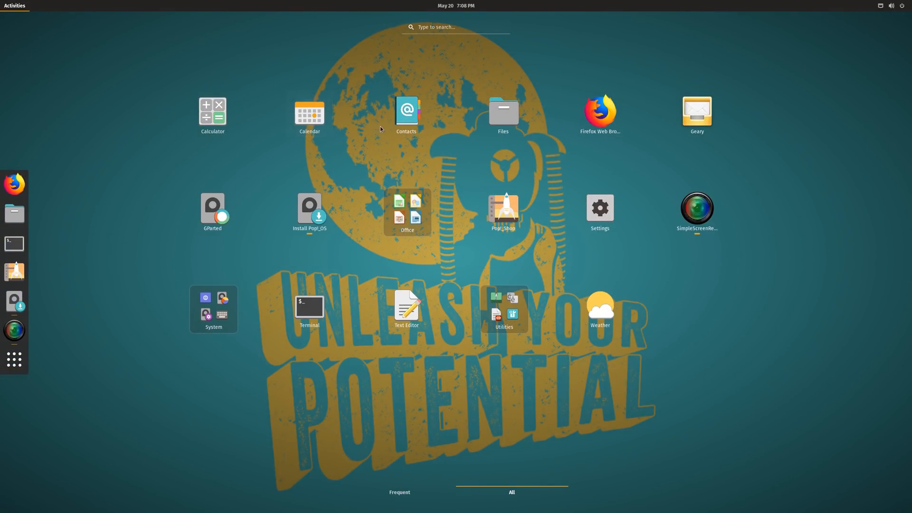
{"action": "mouse_move", "coordinate": [599, 207]}
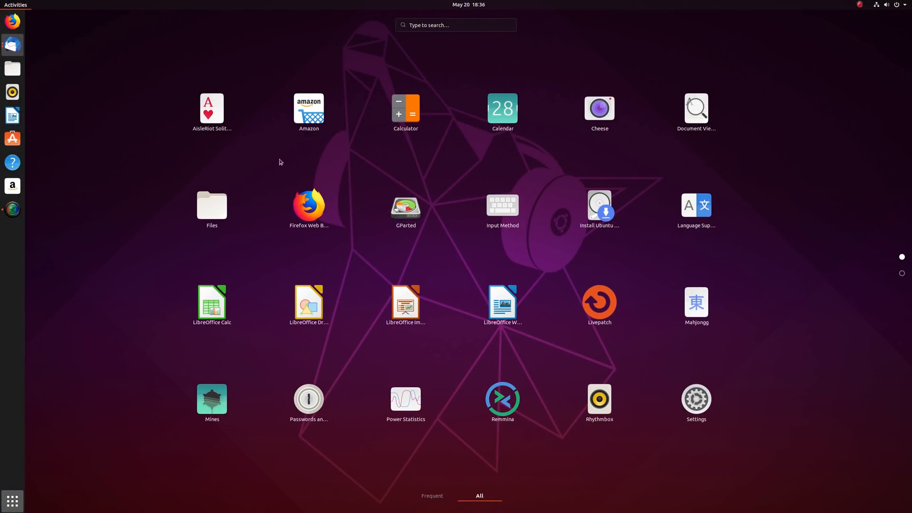
{"action": "mouse_move", "coordinate": [212, 111]}
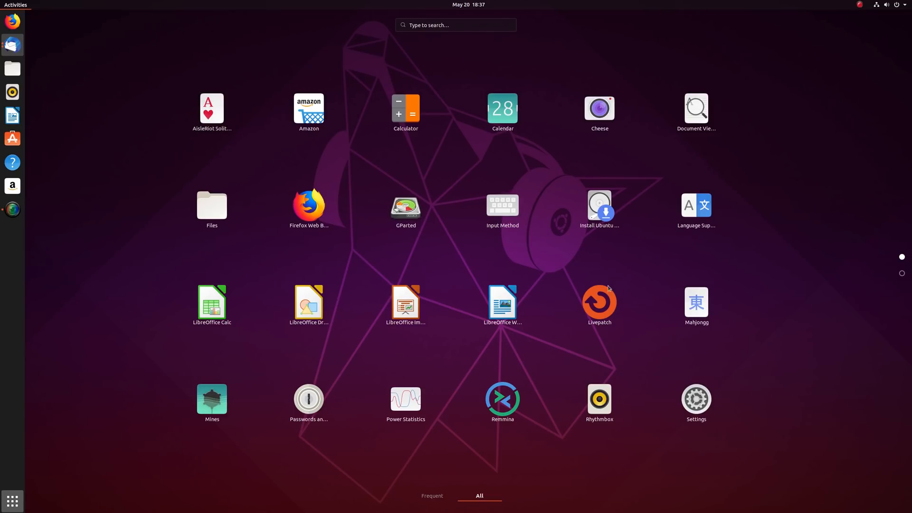
{"action": "mouse_move", "coordinate": [695, 305]}
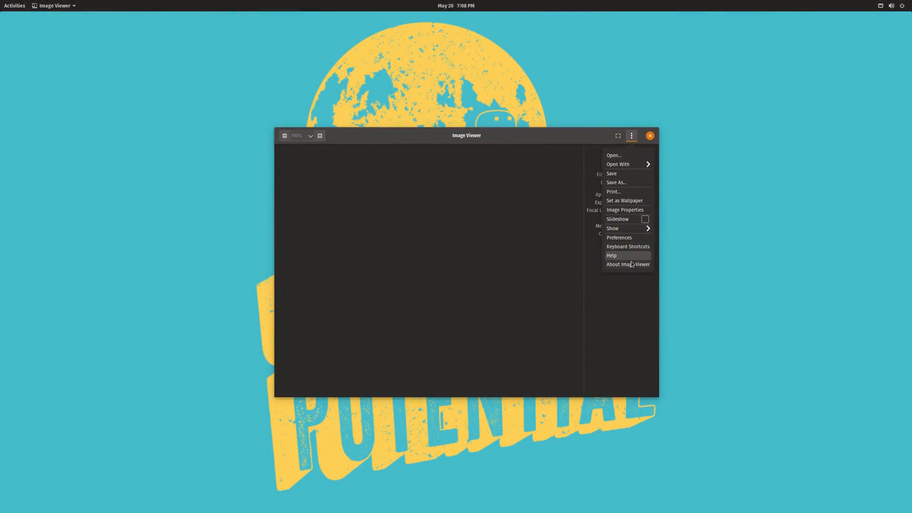
Step: View Image Viewer's About dialog showing version 3.32.1, then close it
{"action": "left_click", "coordinate": [627, 264]}
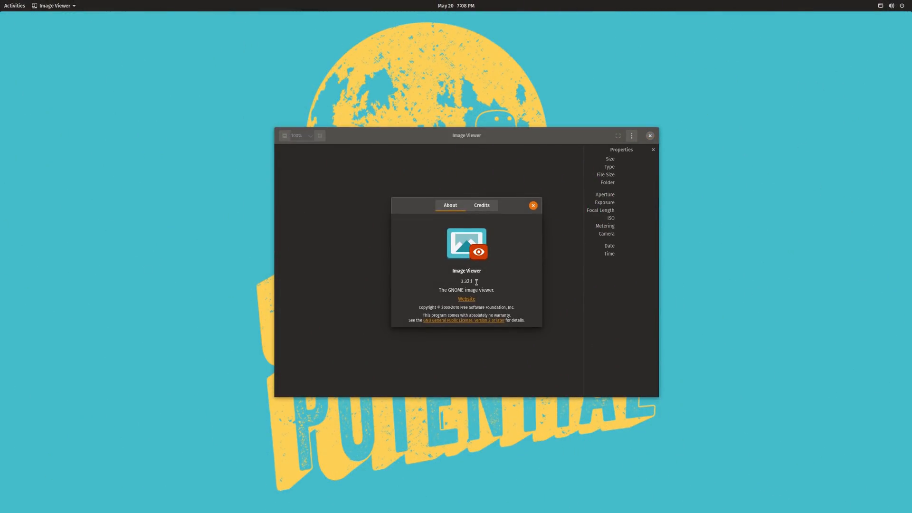
{"action": "mouse_move", "coordinate": [482, 281]}
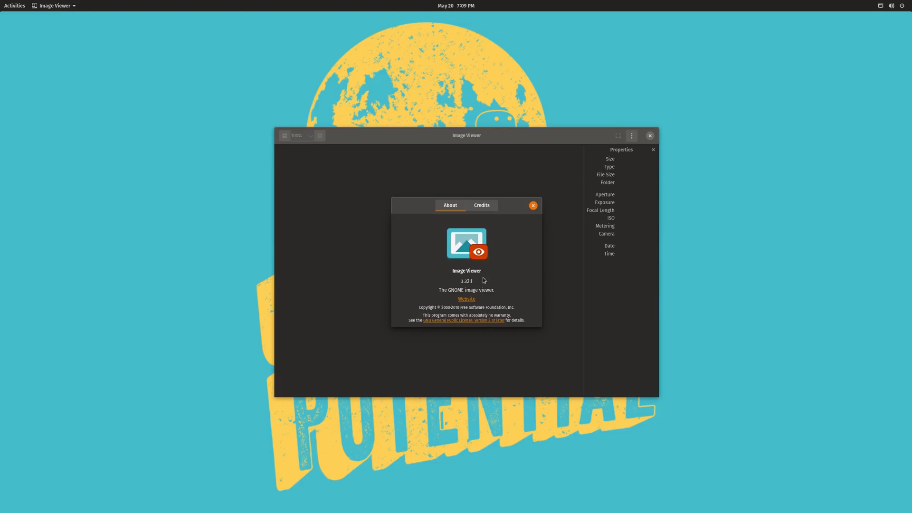
{"action": "mouse_move", "coordinate": [514, 251]}
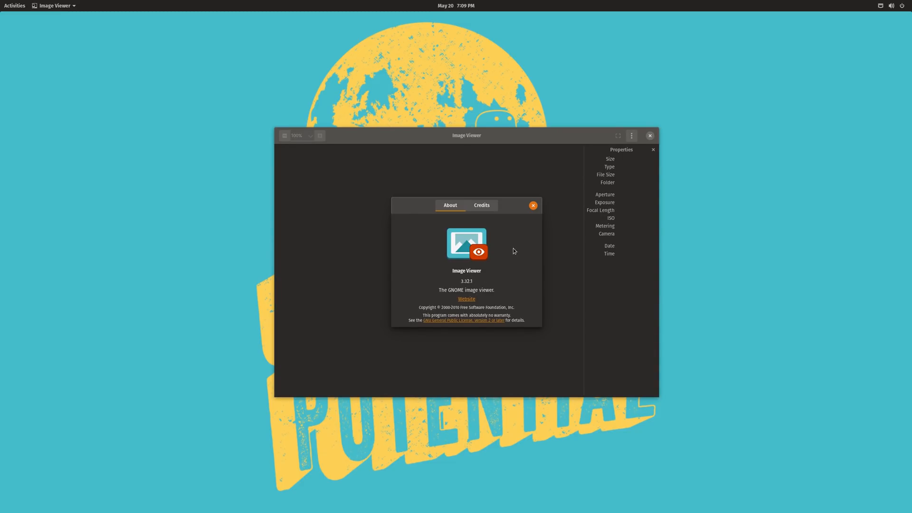
{"action": "mouse_move", "coordinate": [513, 220]}
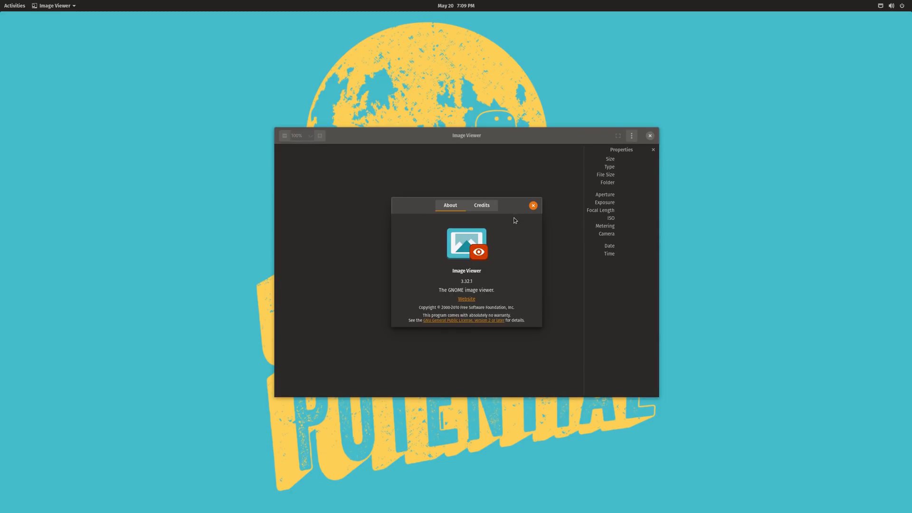
{"action": "left_click", "coordinate": [533, 205]}
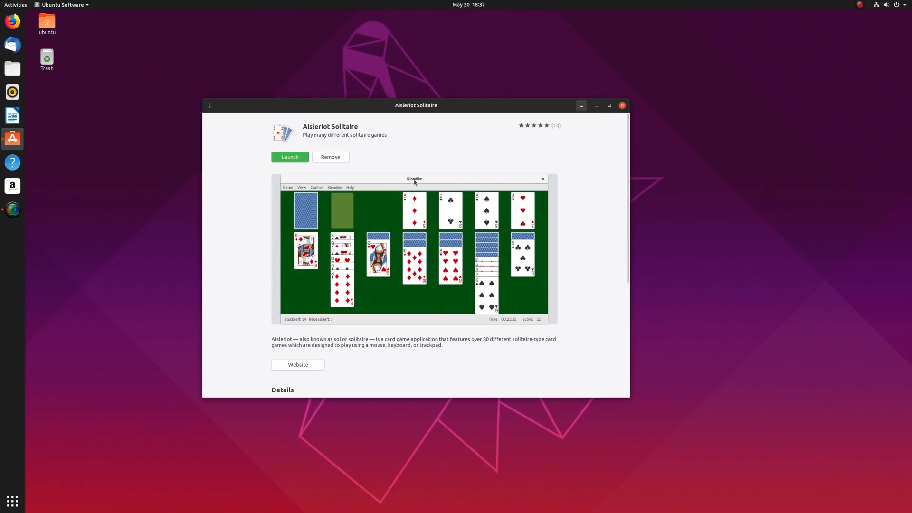
Step: Remove Aisleriot Solitaire, confirm the removal, and go back to the listing
{"action": "left_click", "coordinate": [329, 157]}
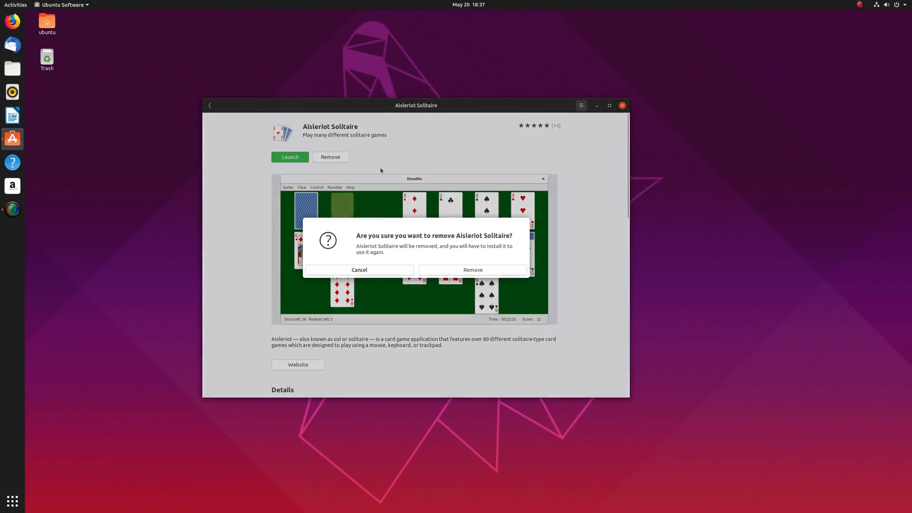
{"action": "left_click", "coordinate": [471, 269]}
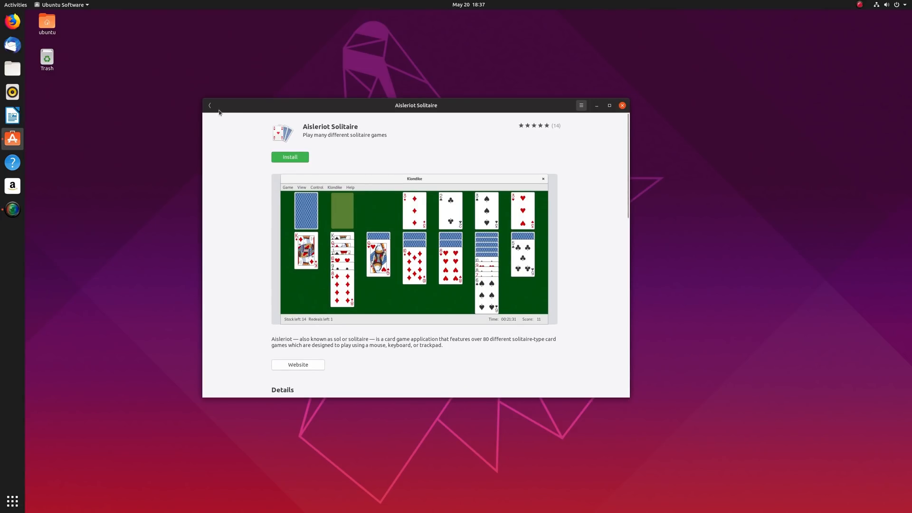
{"action": "left_click", "coordinate": [209, 105]}
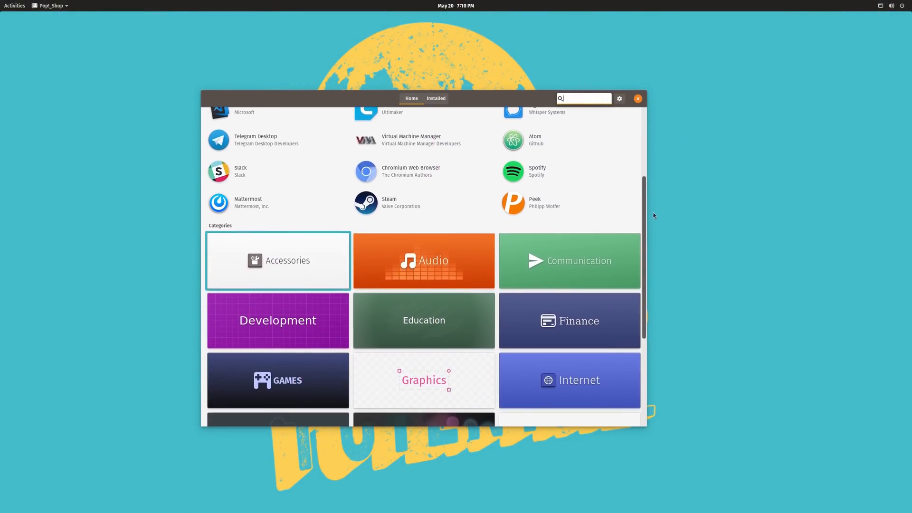
{"action": "scroll", "scroll_direction": "down", "scroll_amount": 3}
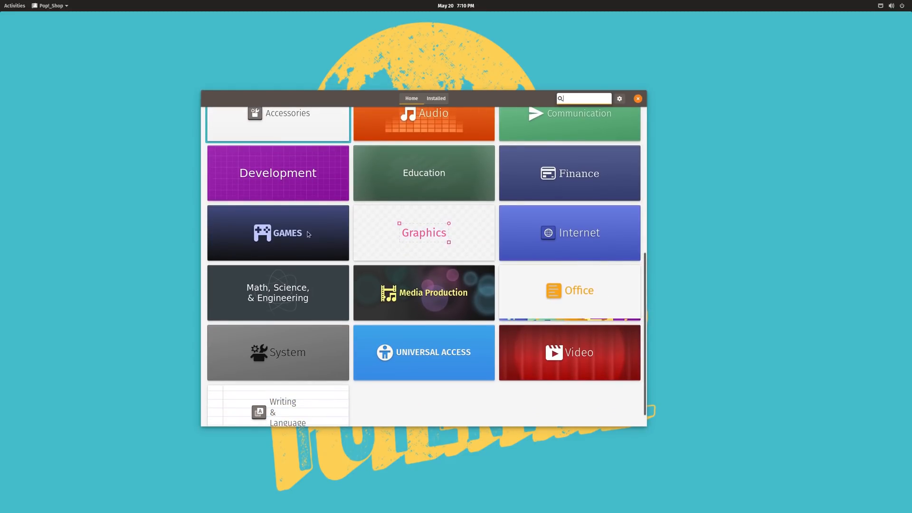
{"action": "left_click", "coordinate": [277, 232]}
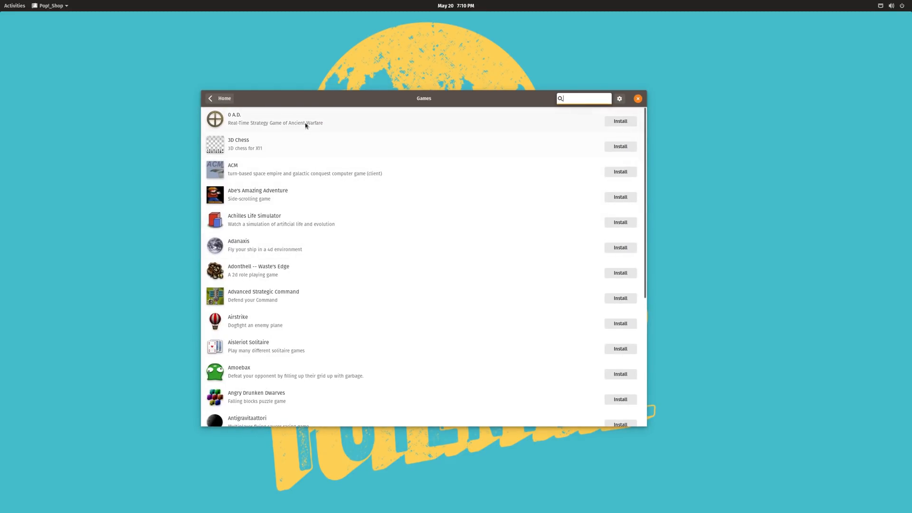
{"action": "left_click", "coordinate": [291, 119]}
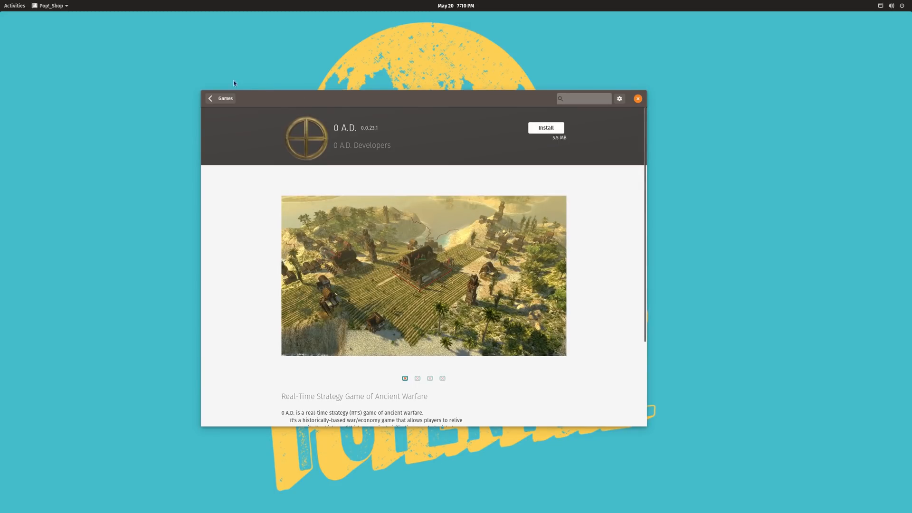
{"action": "left_click", "coordinate": [210, 98]}
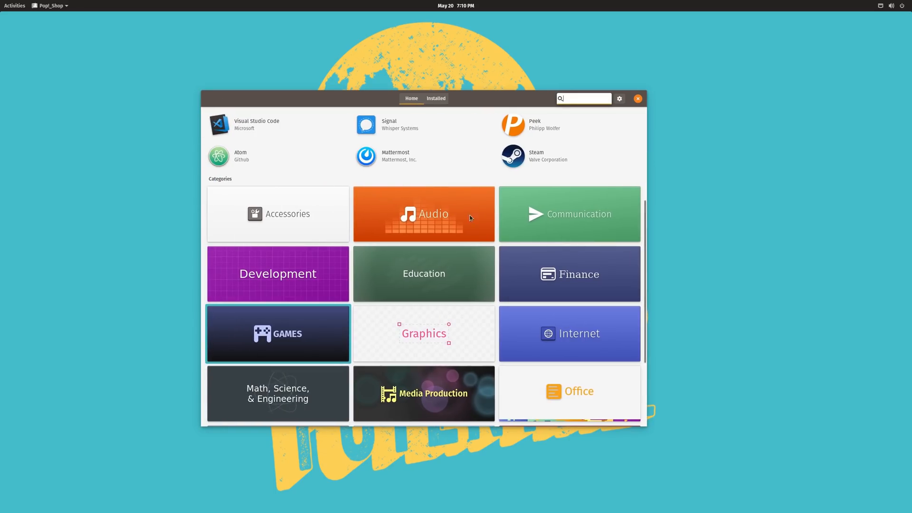
{"action": "scroll", "scroll_direction": "up", "scroll_amount": 3}
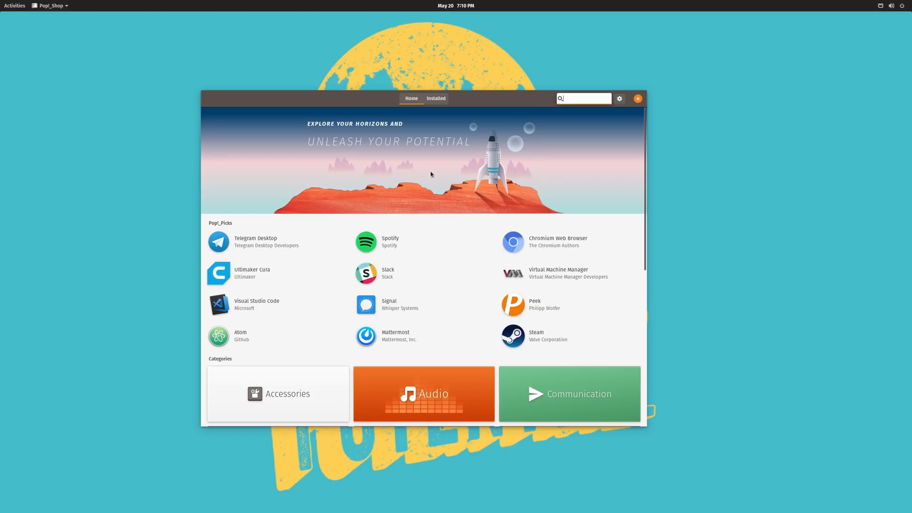
{"action": "mouse_move", "coordinate": [467, 170]}
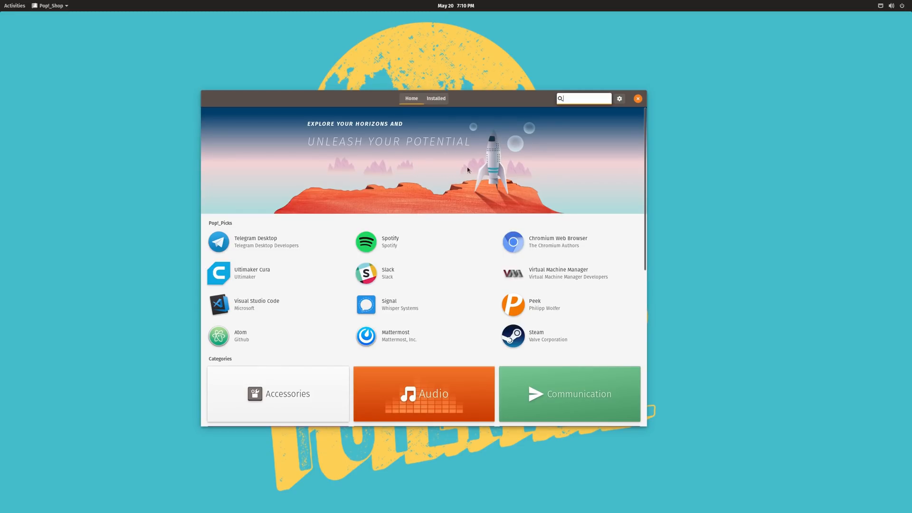
{"action": "mouse_move", "coordinate": [452, 183]}
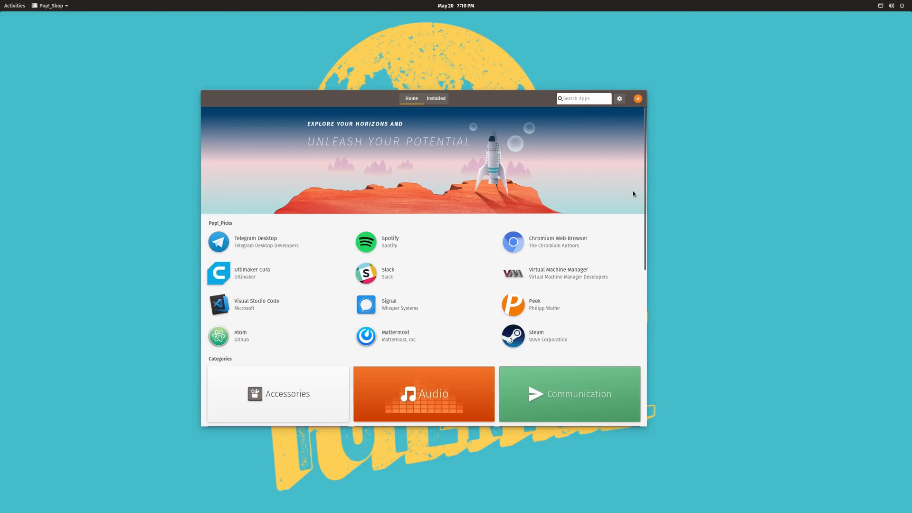
Step: Open Pop!_Shop's software sources settings and expand Developer Options (Advanced)
{"action": "left_click", "coordinate": [619, 98]}
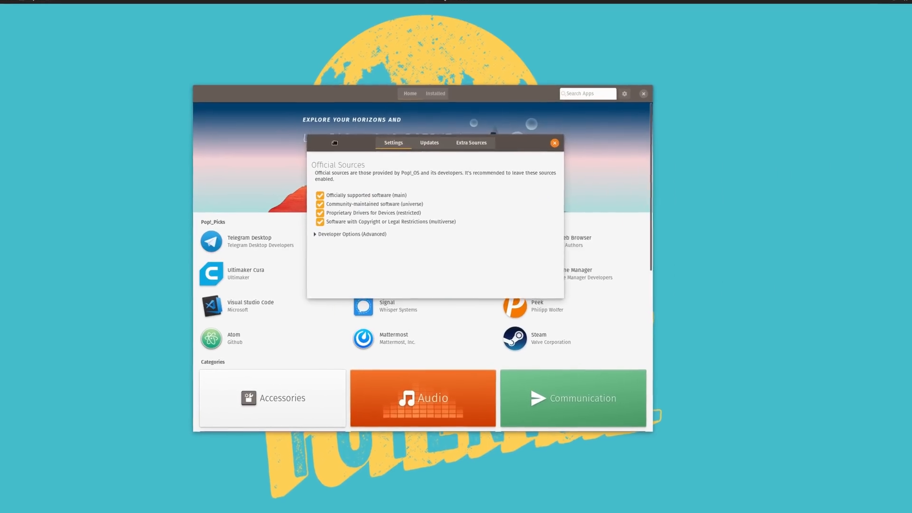
{"action": "left_click", "coordinate": [353, 234]}
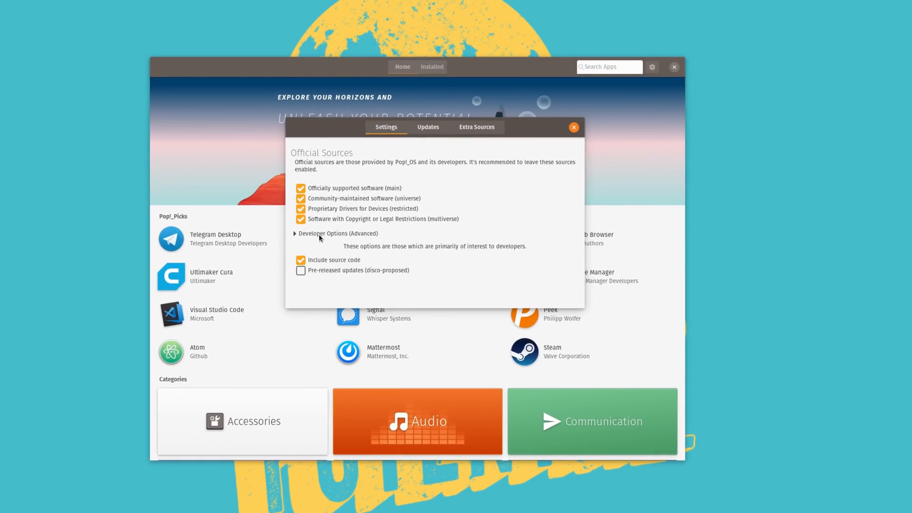
{"action": "left_click", "coordinate": [296, 233]}
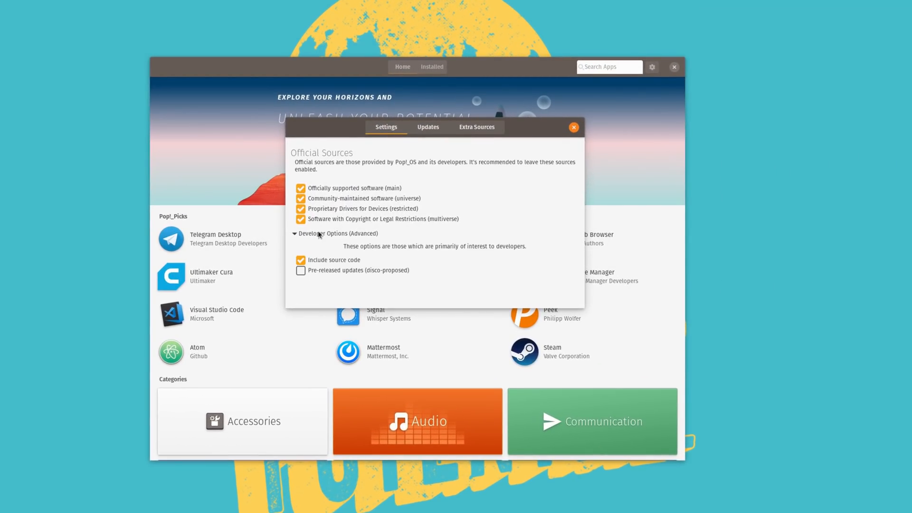
{"action": "left_click", "coordinate": [427, 126]}
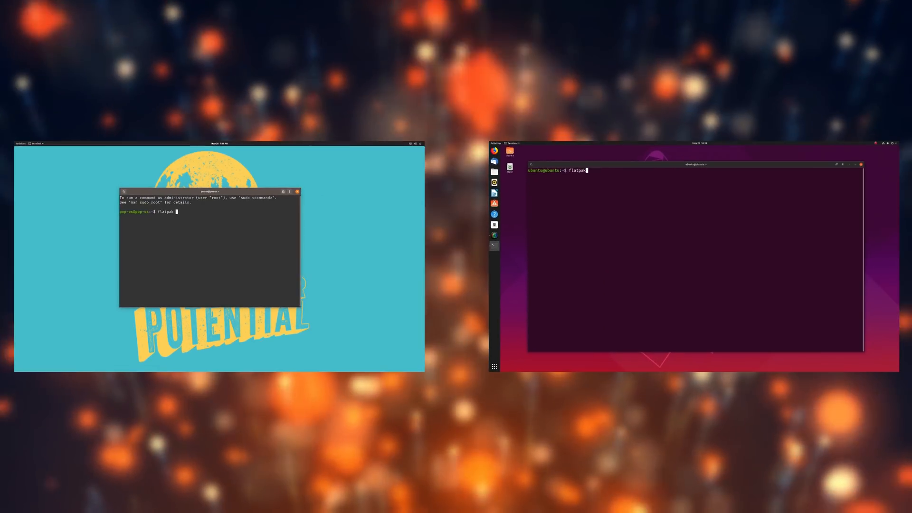
Step: Run 'flatpak update', then run 'snap install obs' in the terminal
{"action": "type", "text": " update"}
{"action": "key", "text": "Return"}
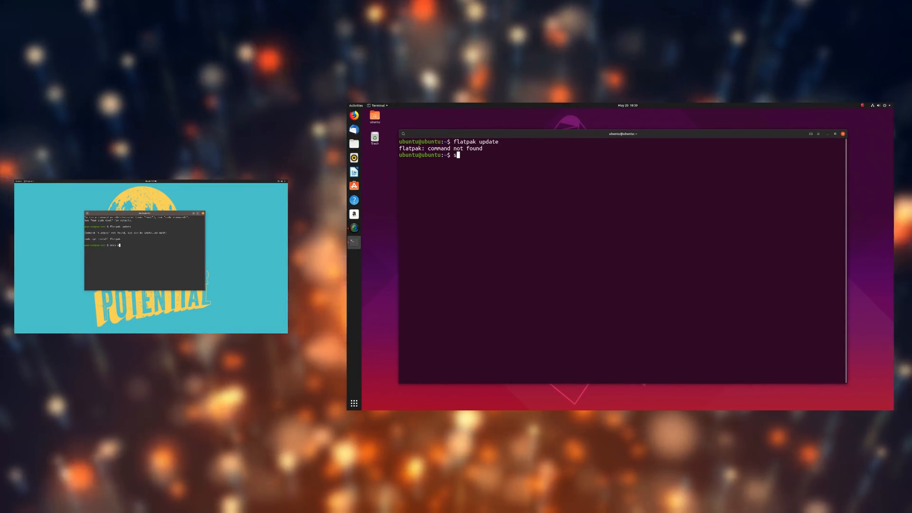
{"action": "type", "text": "snap install obs"}
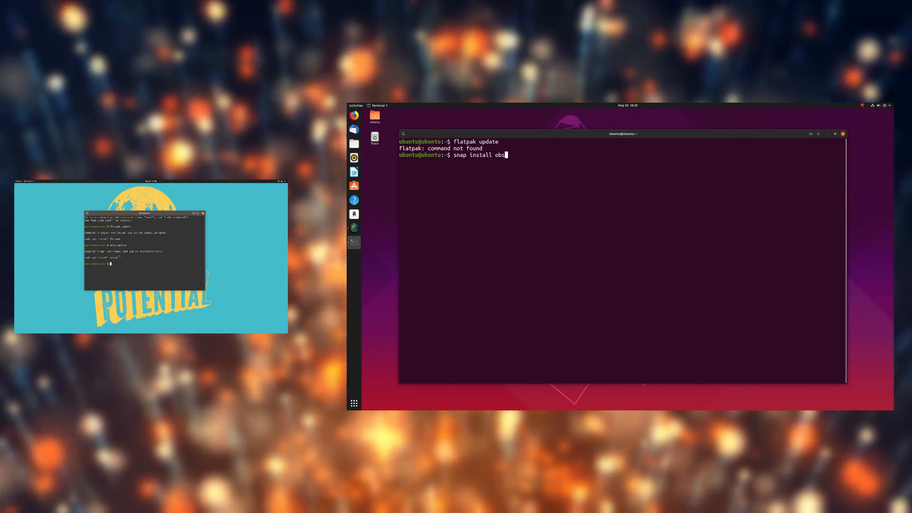
{"action": "key", "text": "Return"}
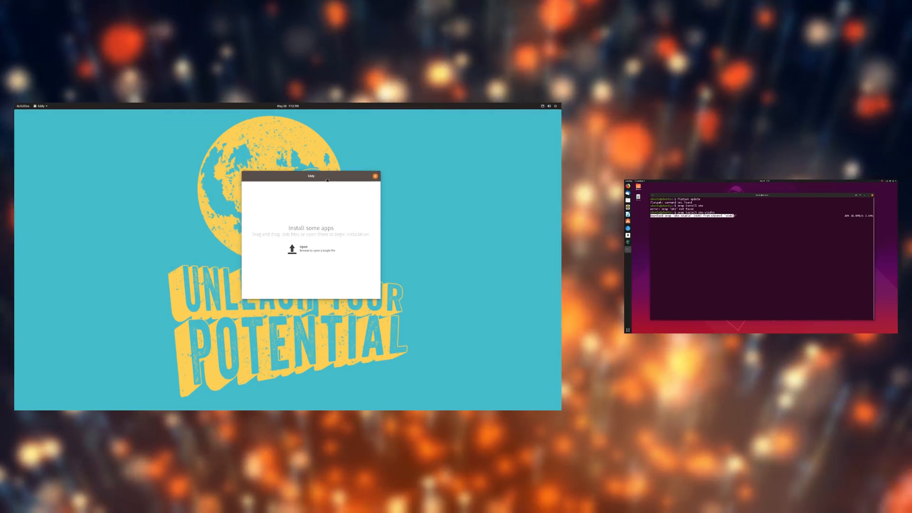
{"action": "left_click", "coordinate": [292, 249]}
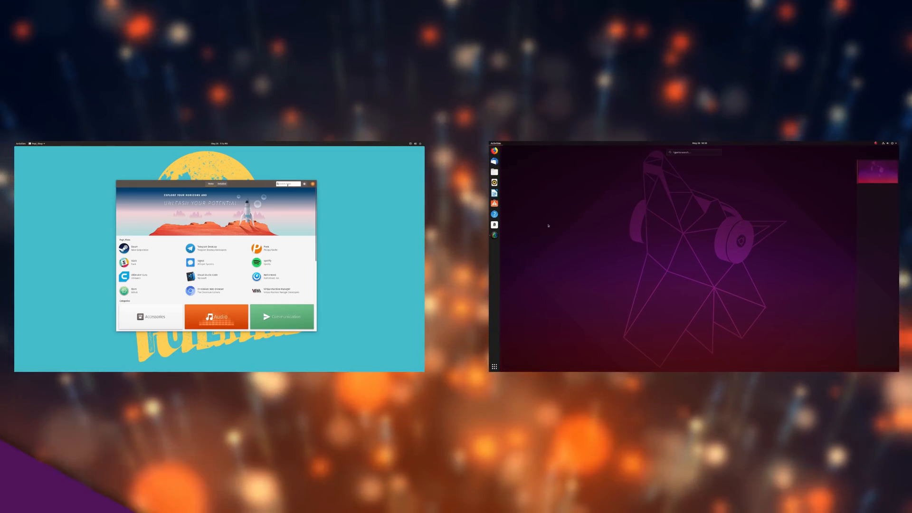
Step: Search 'software', launch Software & Updates, then open the Extra Sources manager
{"action": "type", "text": "software"}
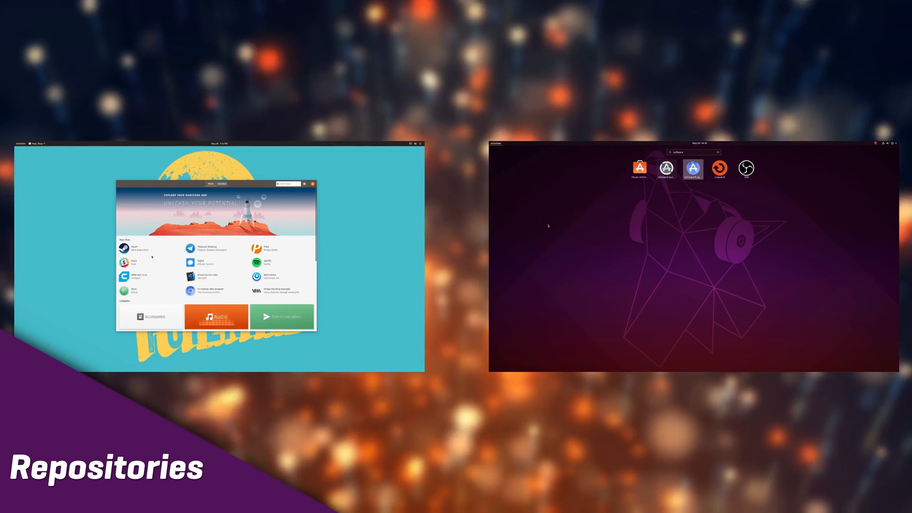
{"action": "left_click", "coordinate": [692, 169]}
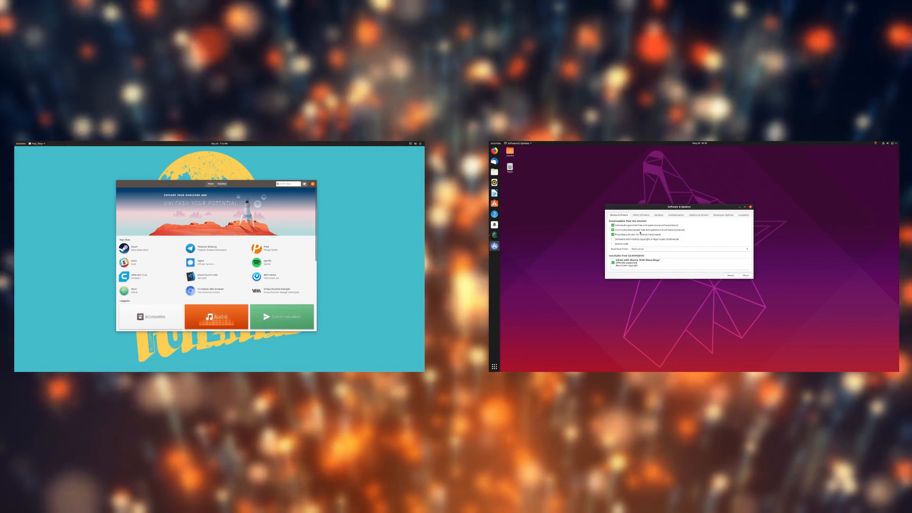
{"action": "left_click", "coordinate": [612, 239]}
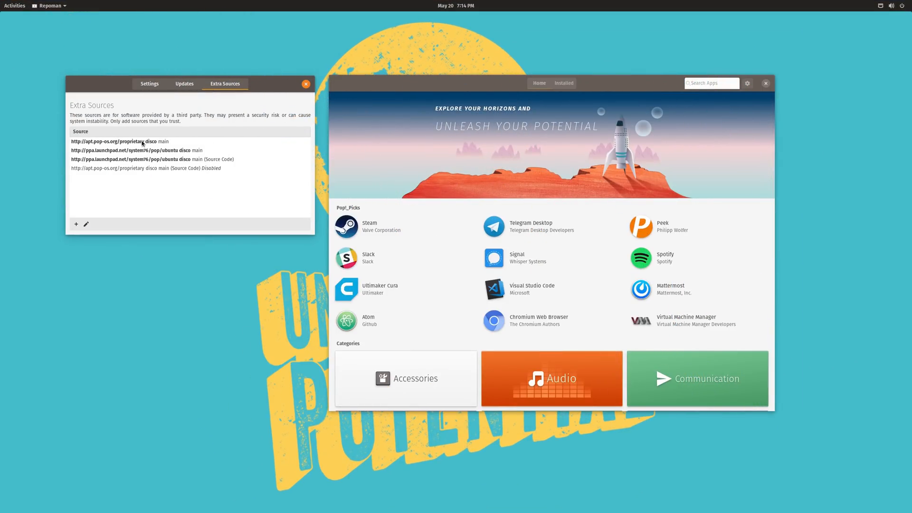
Step: Inspect the proprietary Pop!_OS source in Repoman, then search the shop for 'vidia'
{"action": "left_click", "coordinate": [119, 141]}
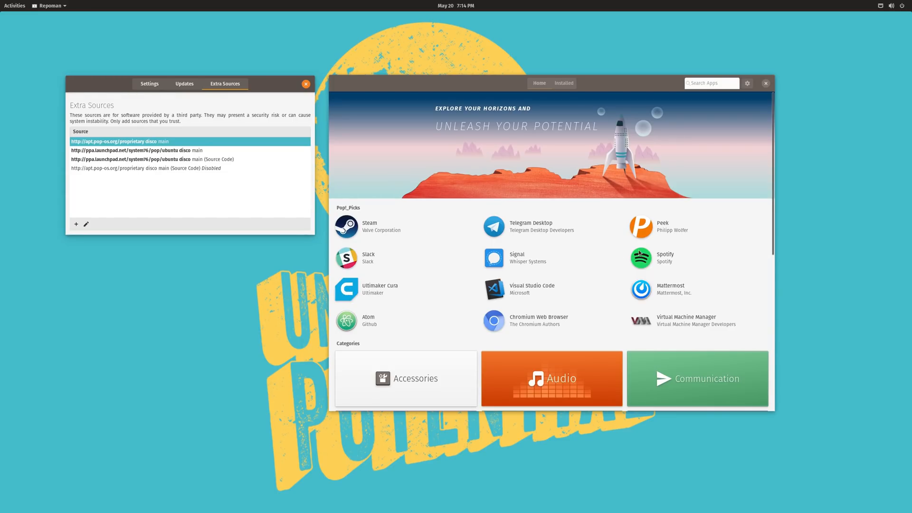
{"action": "mouse_move", "coordinate": [495, 290]}
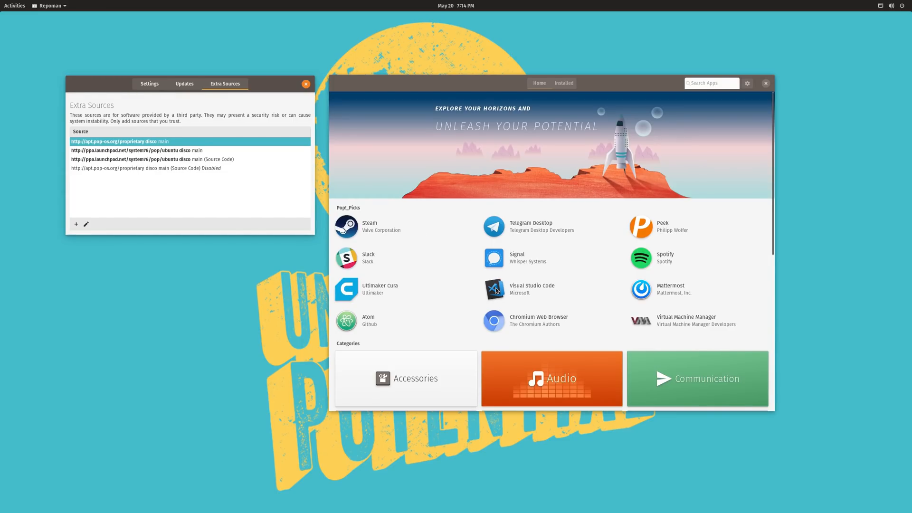
{"action": "mouse_move", "coordinate": [293, 203]}
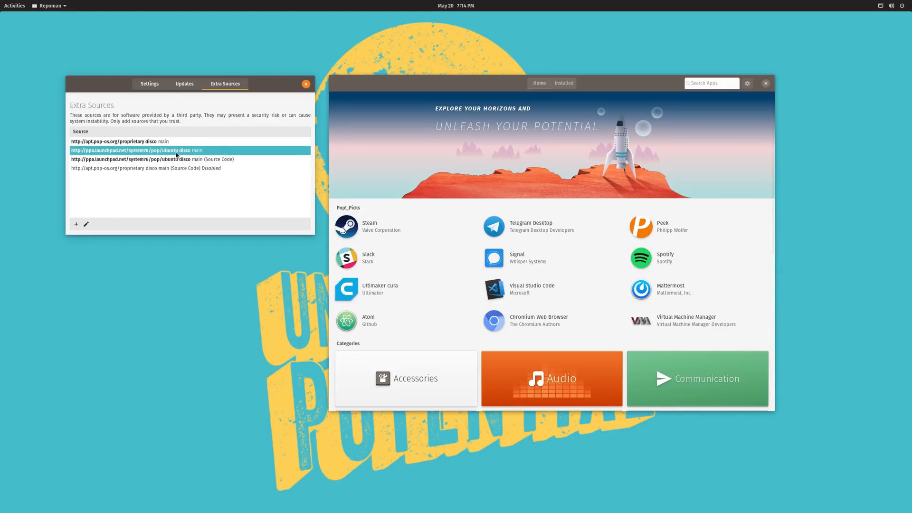
{"action": "mouse_move", "coordinate": [255, 151]}
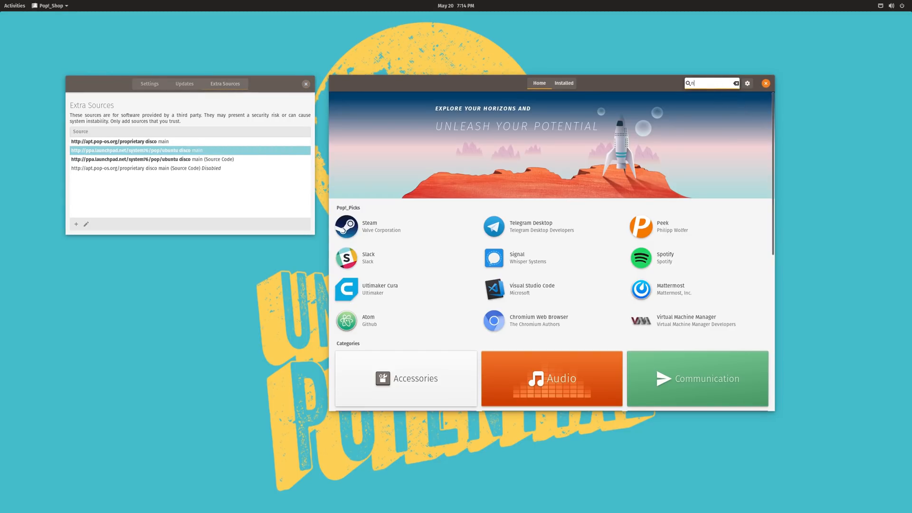
{"action": "type", "text": "vidia"}
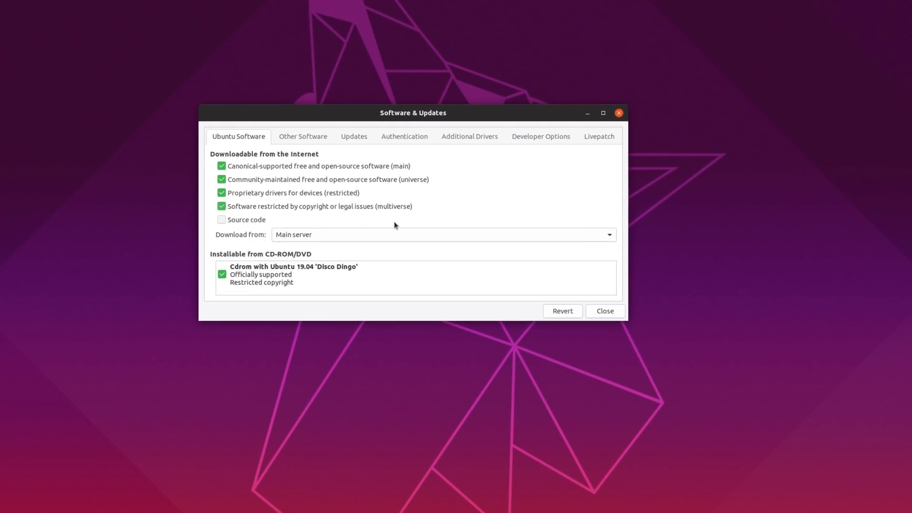
Step: Untick the 'Cdrom with Ubuntu 19.04 Disco Dingo' source on the Ubuntu Software tab
{"action": "left_click", "coordinate": [221, 274]}
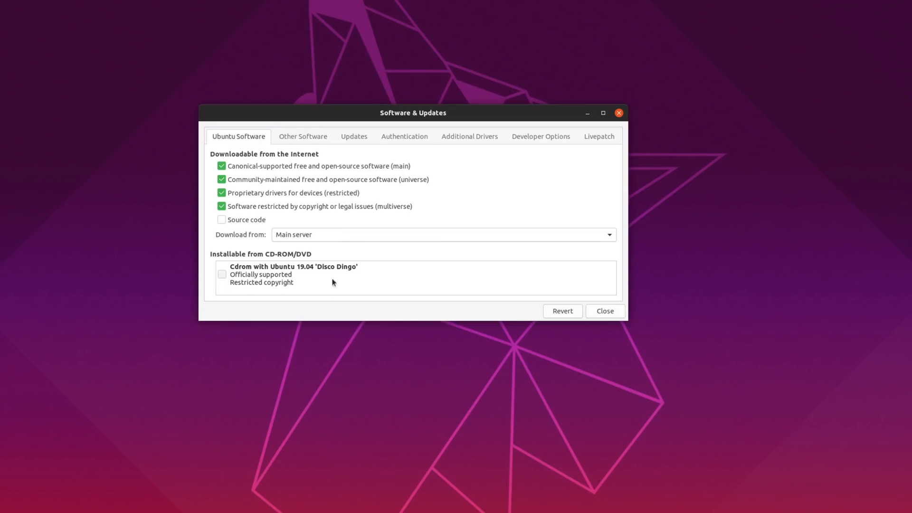
{"action": "mouse_move", "coordinate": [296, 182]}
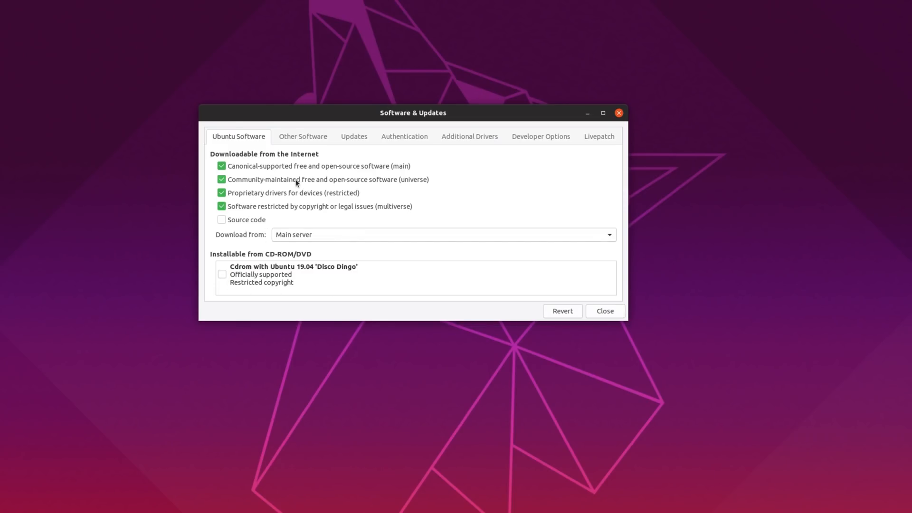
{"action": "mouse_move", "coordinate": [298, 195]}
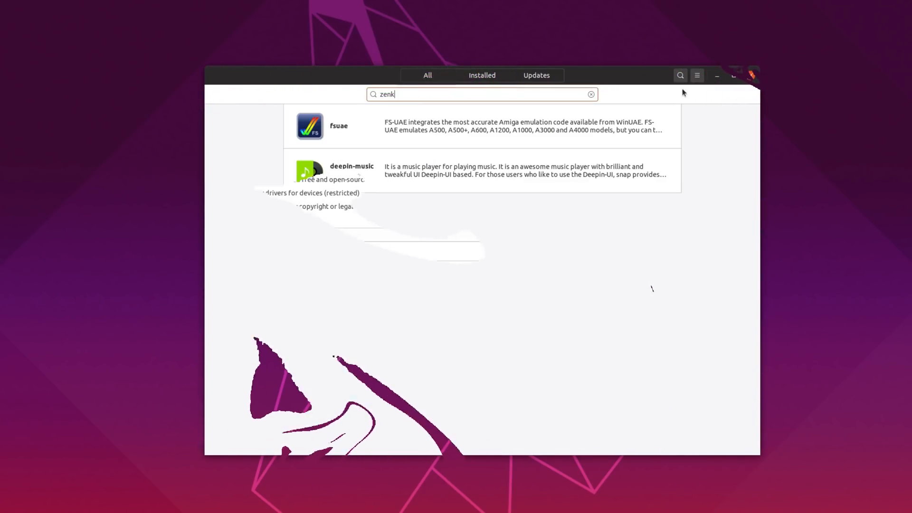
Step: Search Ubuntu Software for Zenkit, then start a new search for OBS Studio
{"action": "type", "text": "it"}
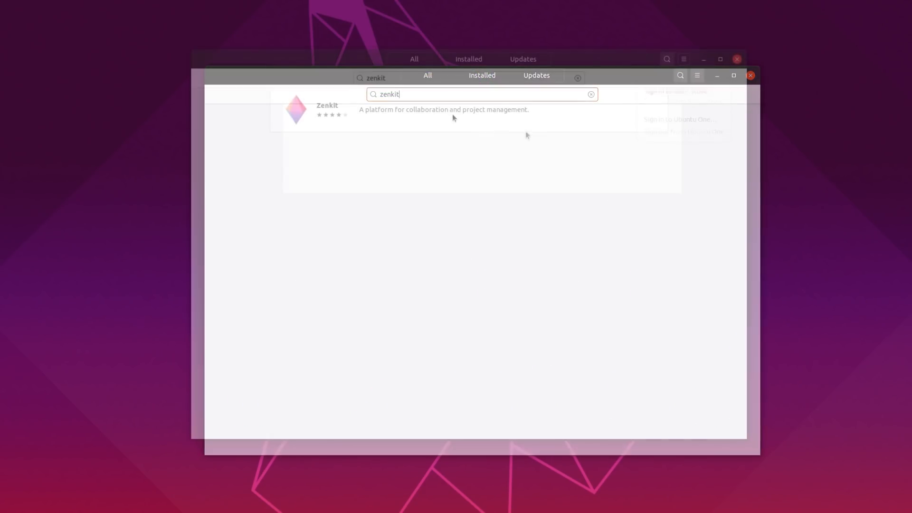
{"action": "left_click", "coordinate": [327, 109]}
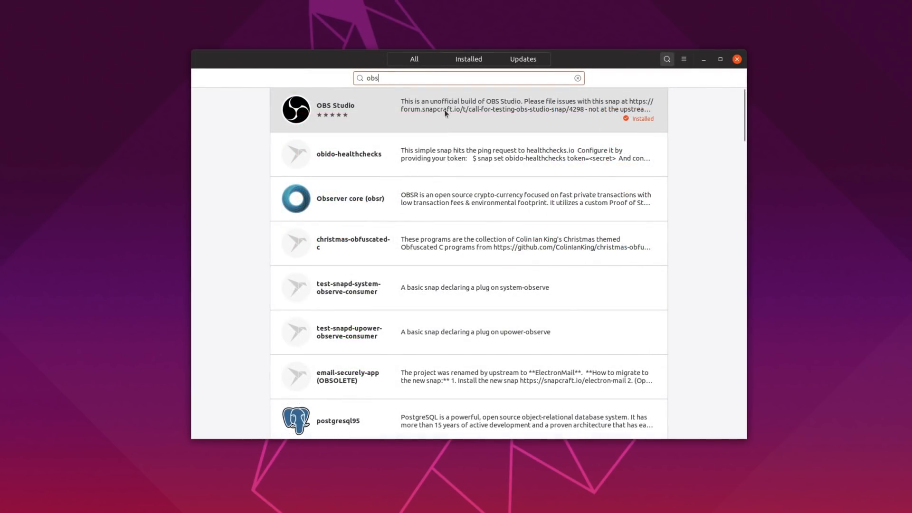
{"action": "mouse_move", "coordinate": [405, 77]}
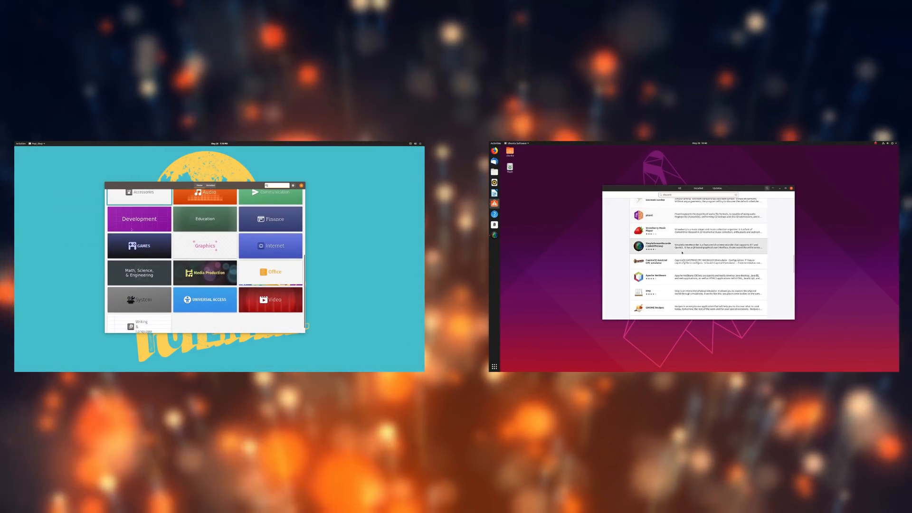
Step: Browse Pop!_Shop's category grid and open the Pop!_OS Activities overview
{"action": "left_click", "coordinate": [139, 245]}
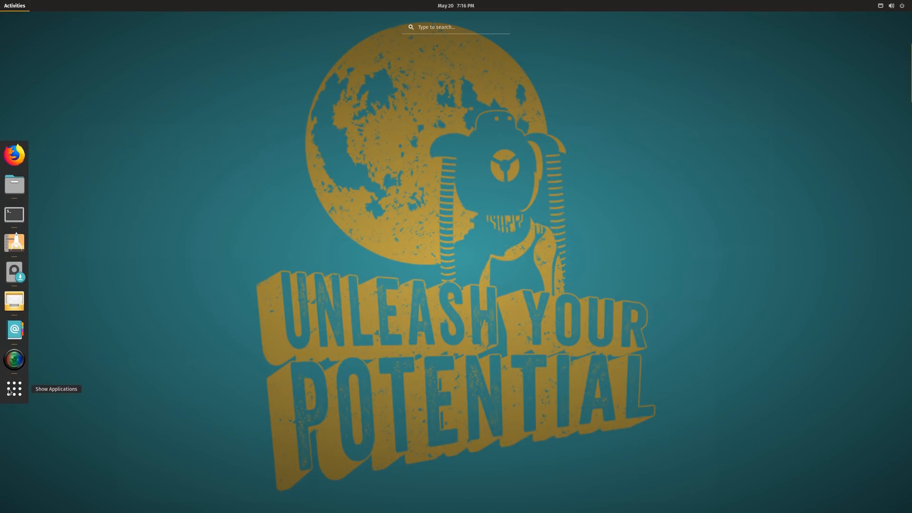
Step: Search 'setti' to launch Settings, view the Google account in Online Accounts, then close Settings
{"action": "left_click", "coordinate": [11, 388]}
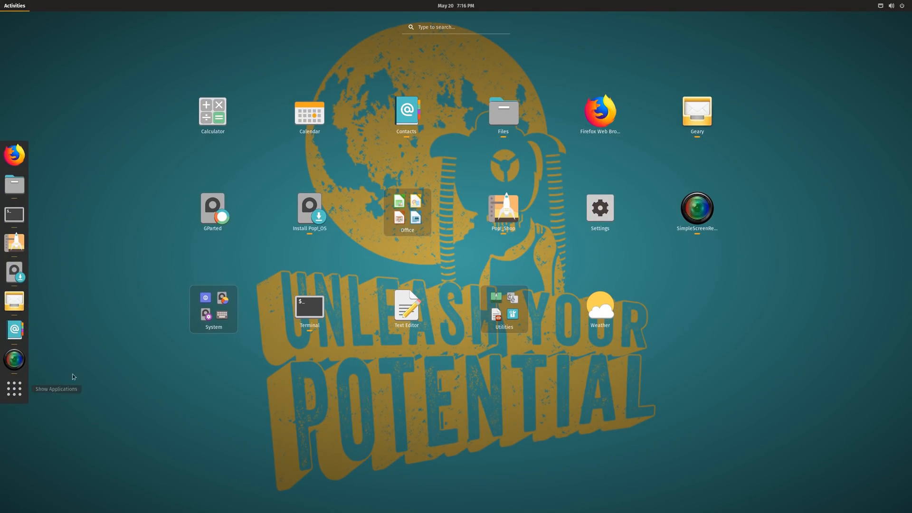
{"action": "left_click", "coordinate": [14, 5]}
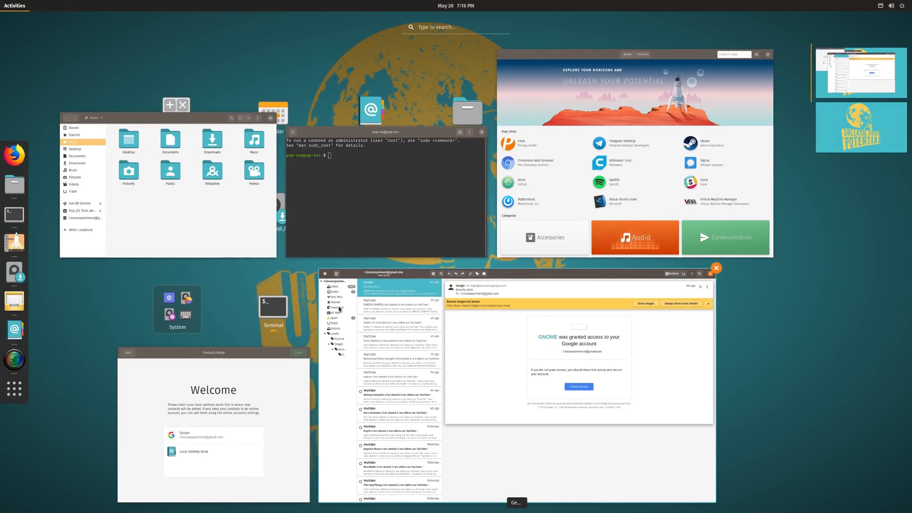
{"action": "type", "text": "setti"}
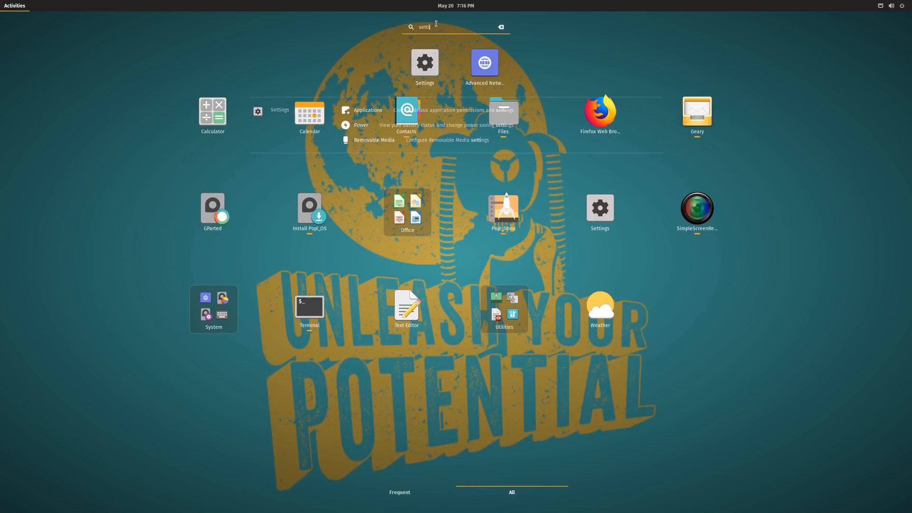
{"action": "left_click", "coordinate": [423, 62]}
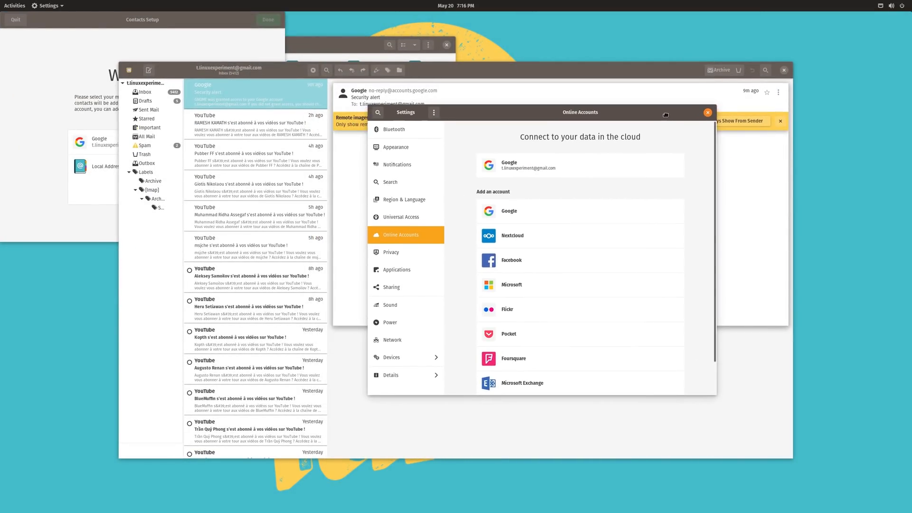
{"action": "left_click", "coordinate": [707, 112]}
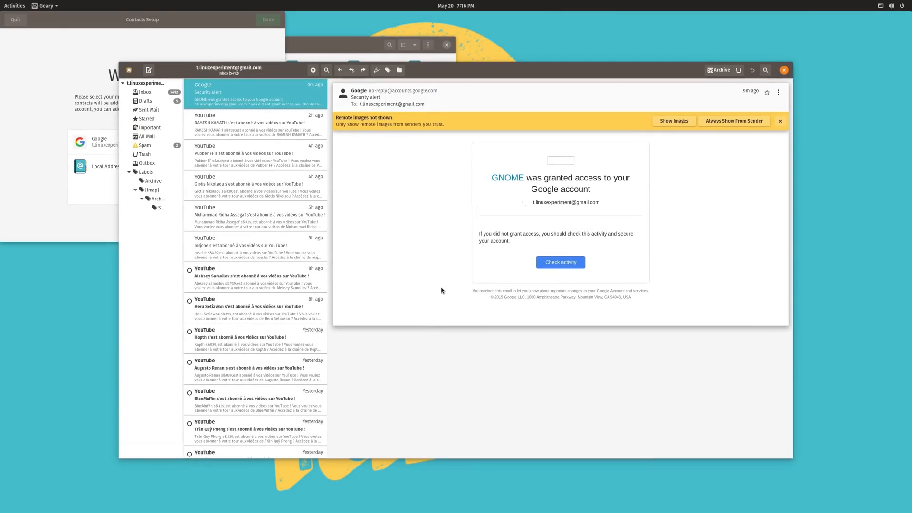
{"action": "left_click", "coordinate": [14, 5]}
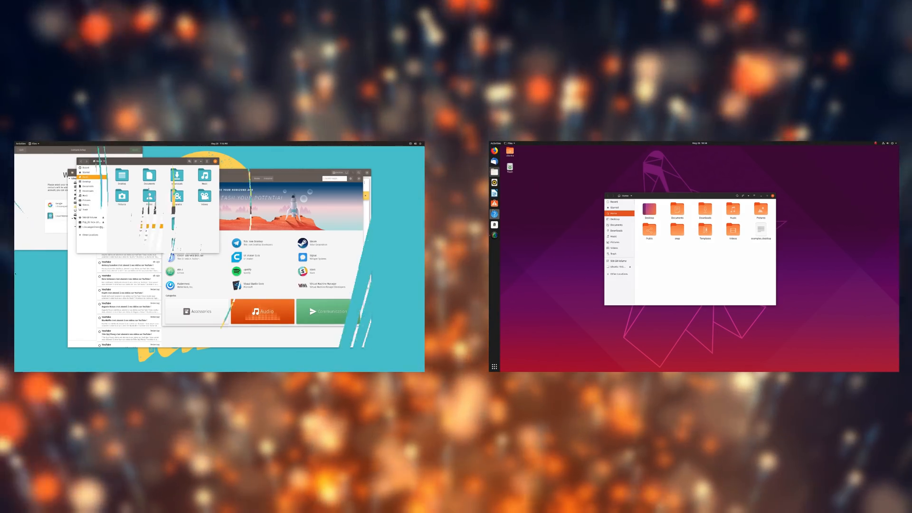
Step: Show the Pop!_OS application grid and a folder's right-click options in Files
{"action": "left_click", "coordinate": [510, 143]}
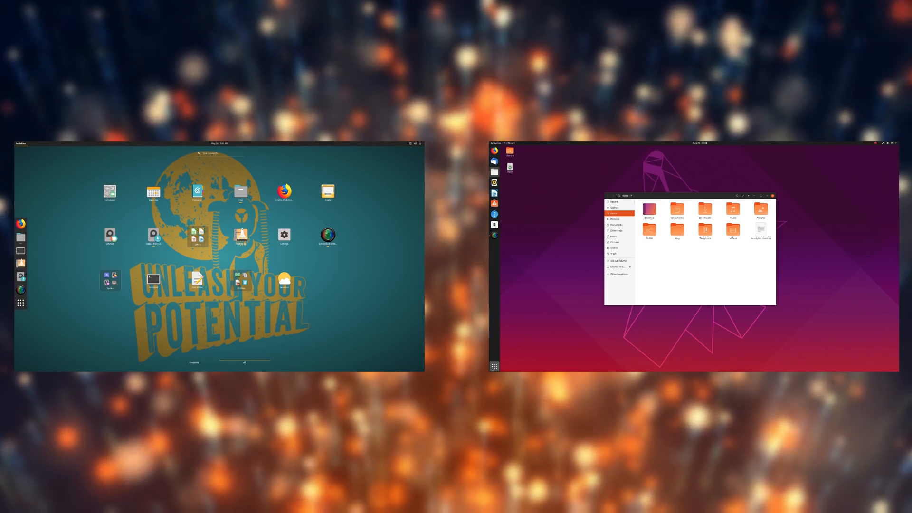
{"action": "left_click", "coordinate": [493, 365]}
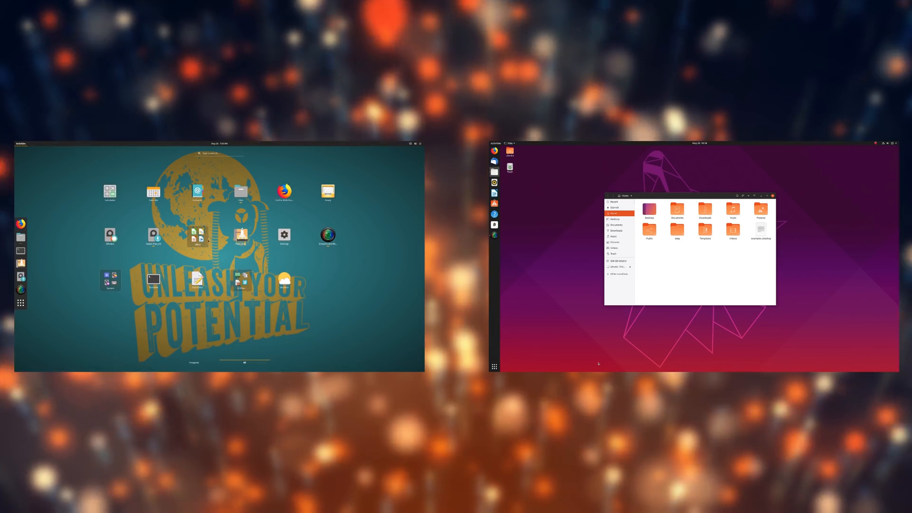
{"action": "right_click", "coordinate": [676, 208]}
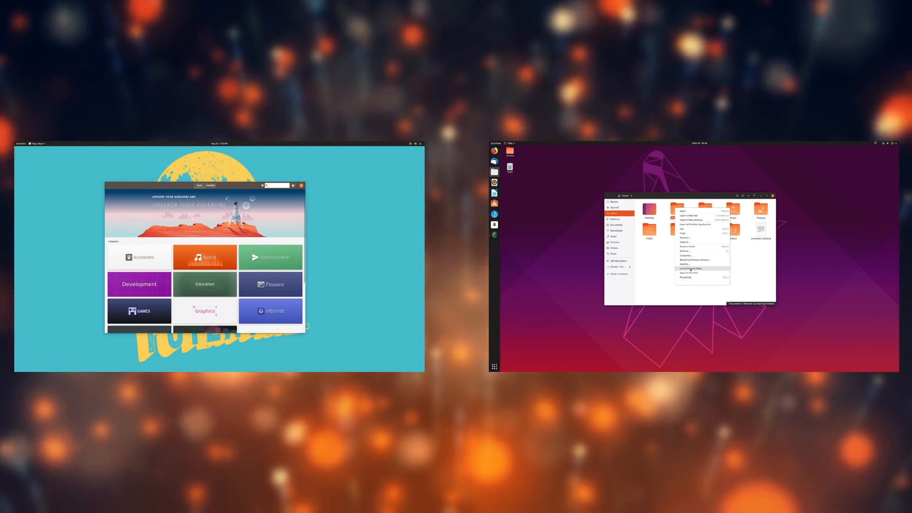
Step: Check Ubuntu Software for updates and scroll Pop!_Shop's Brasero app page
{"action": "left_click", "coordinate": [210, 184]}
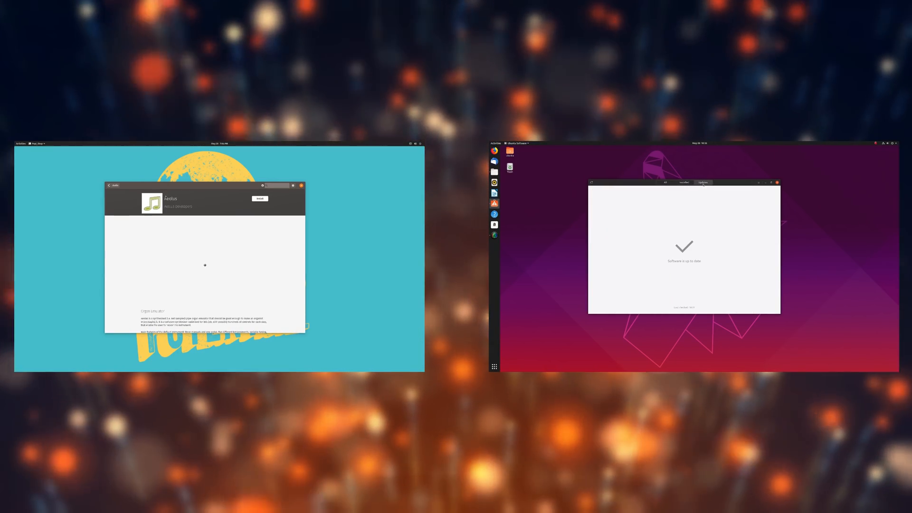
{"action": "left_click", "coordinate": [665, 182]}
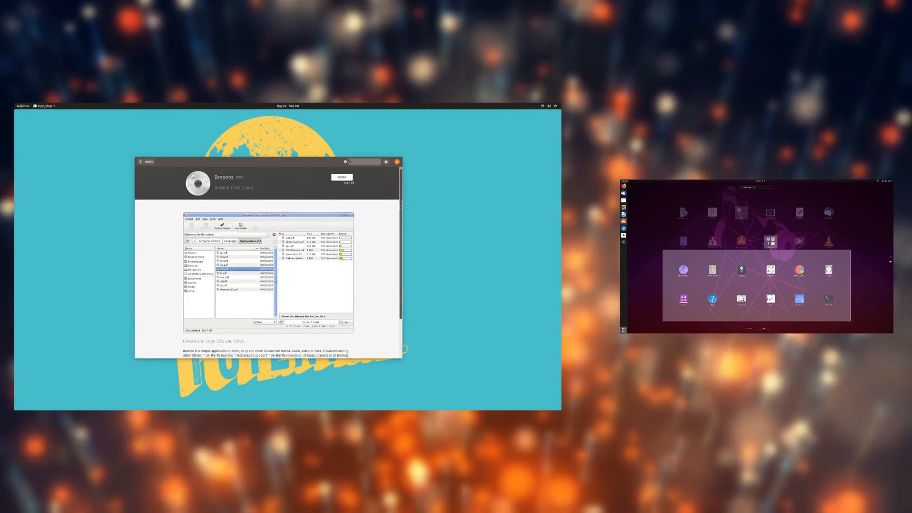
{"action": "scroll", "scroll_direction": "down", "scroll_amount": 3}
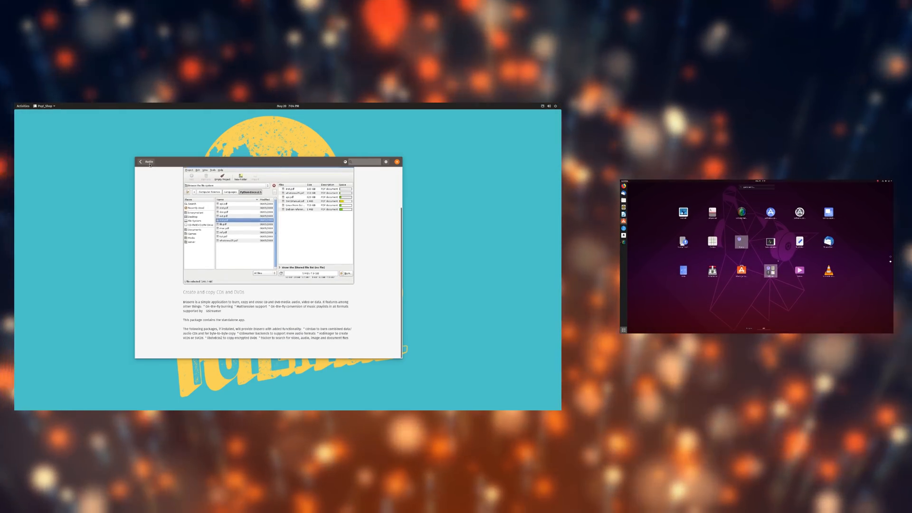